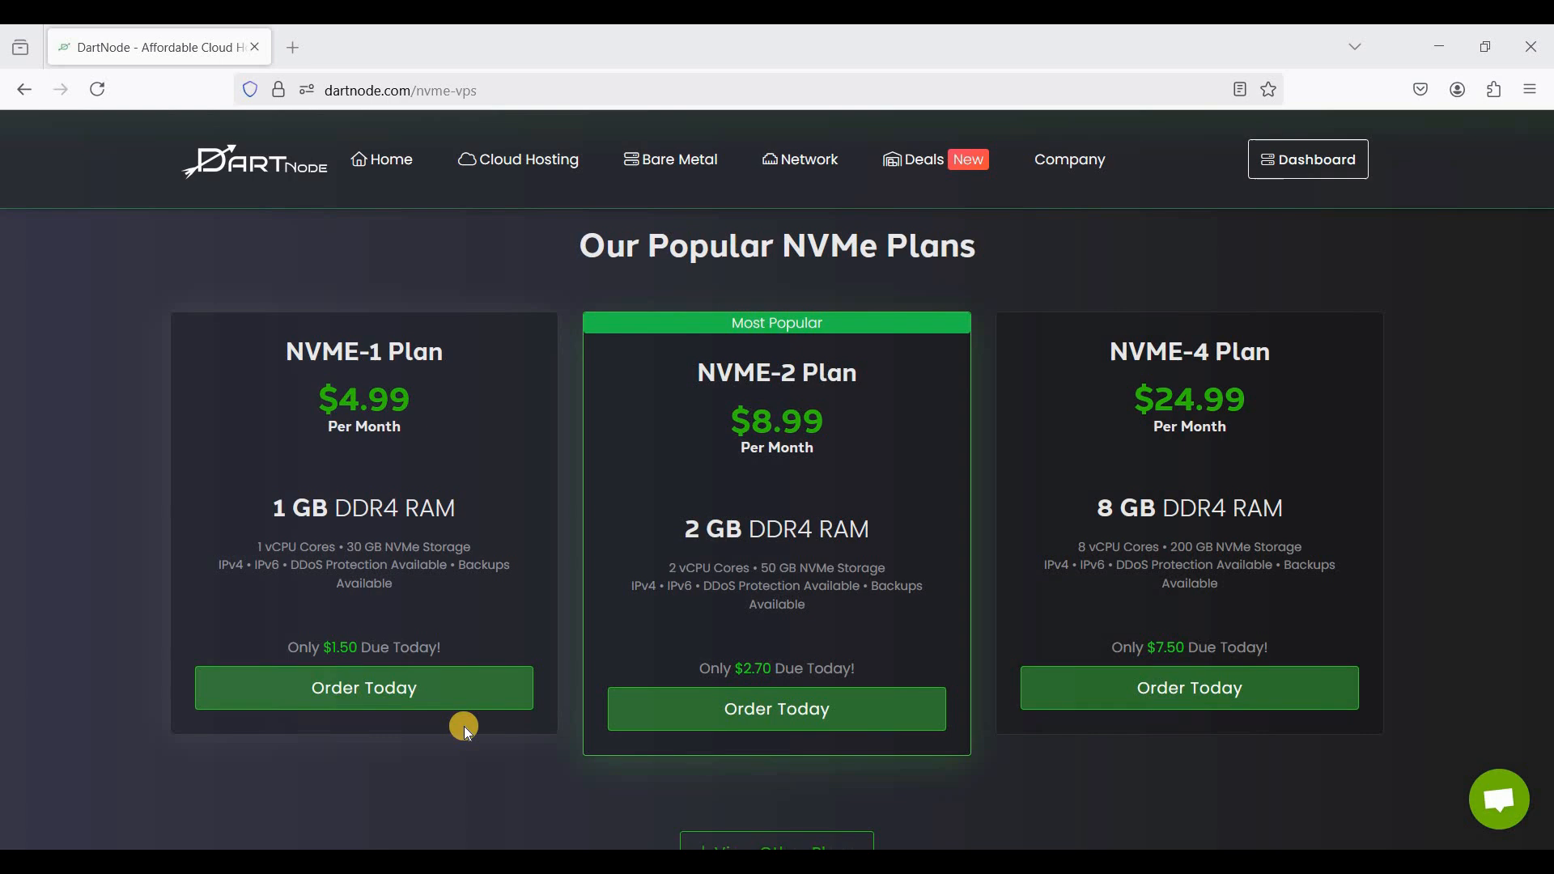
pyautogui.moveTo(798, 565)
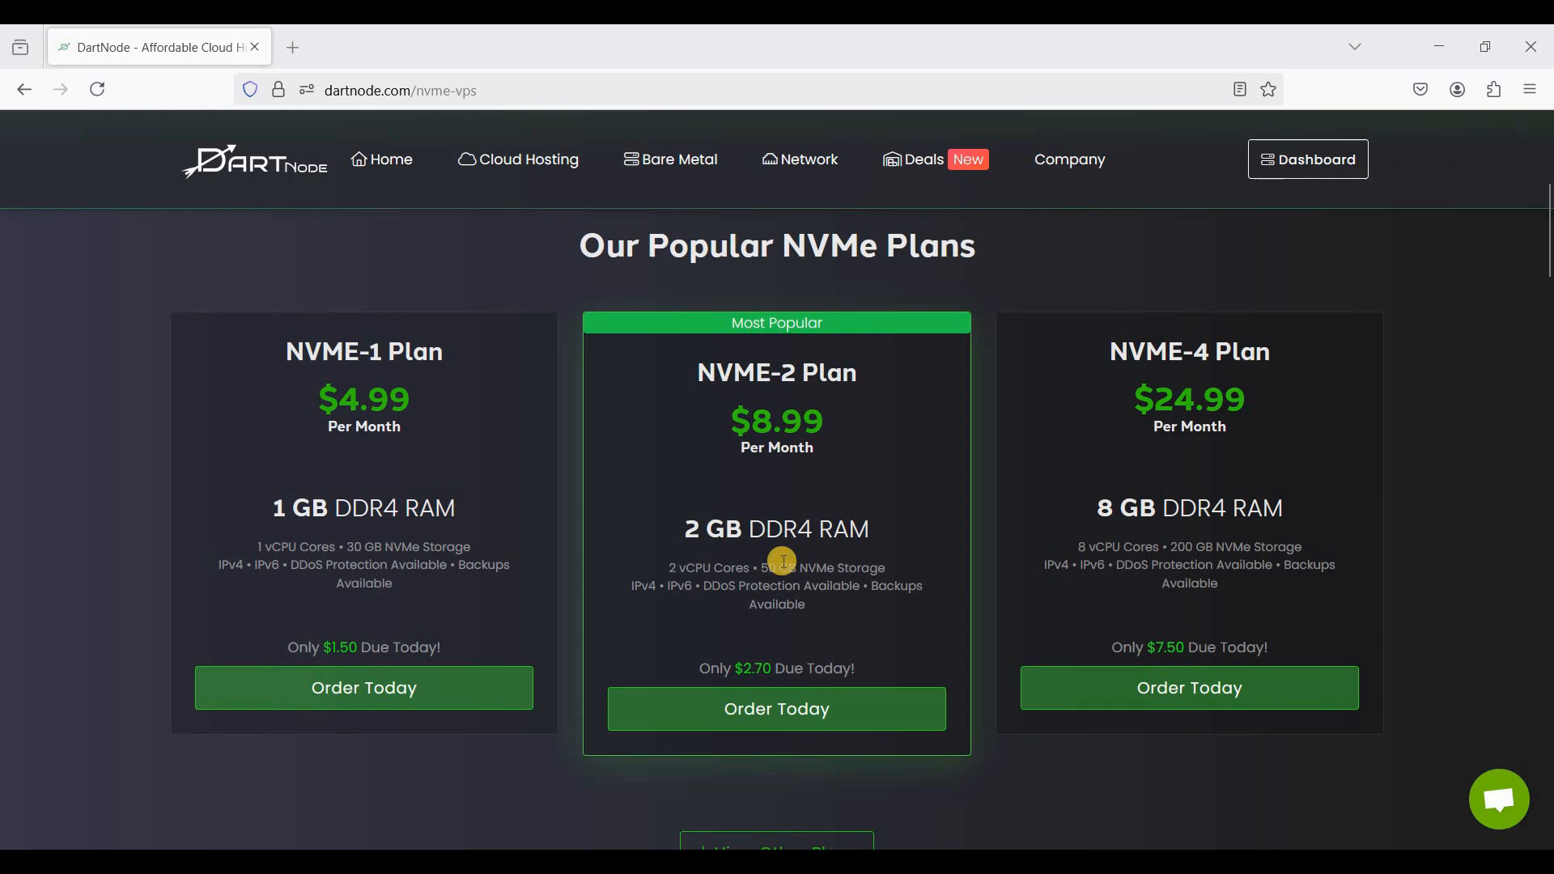
pyautogui.moveTo(779, 572)
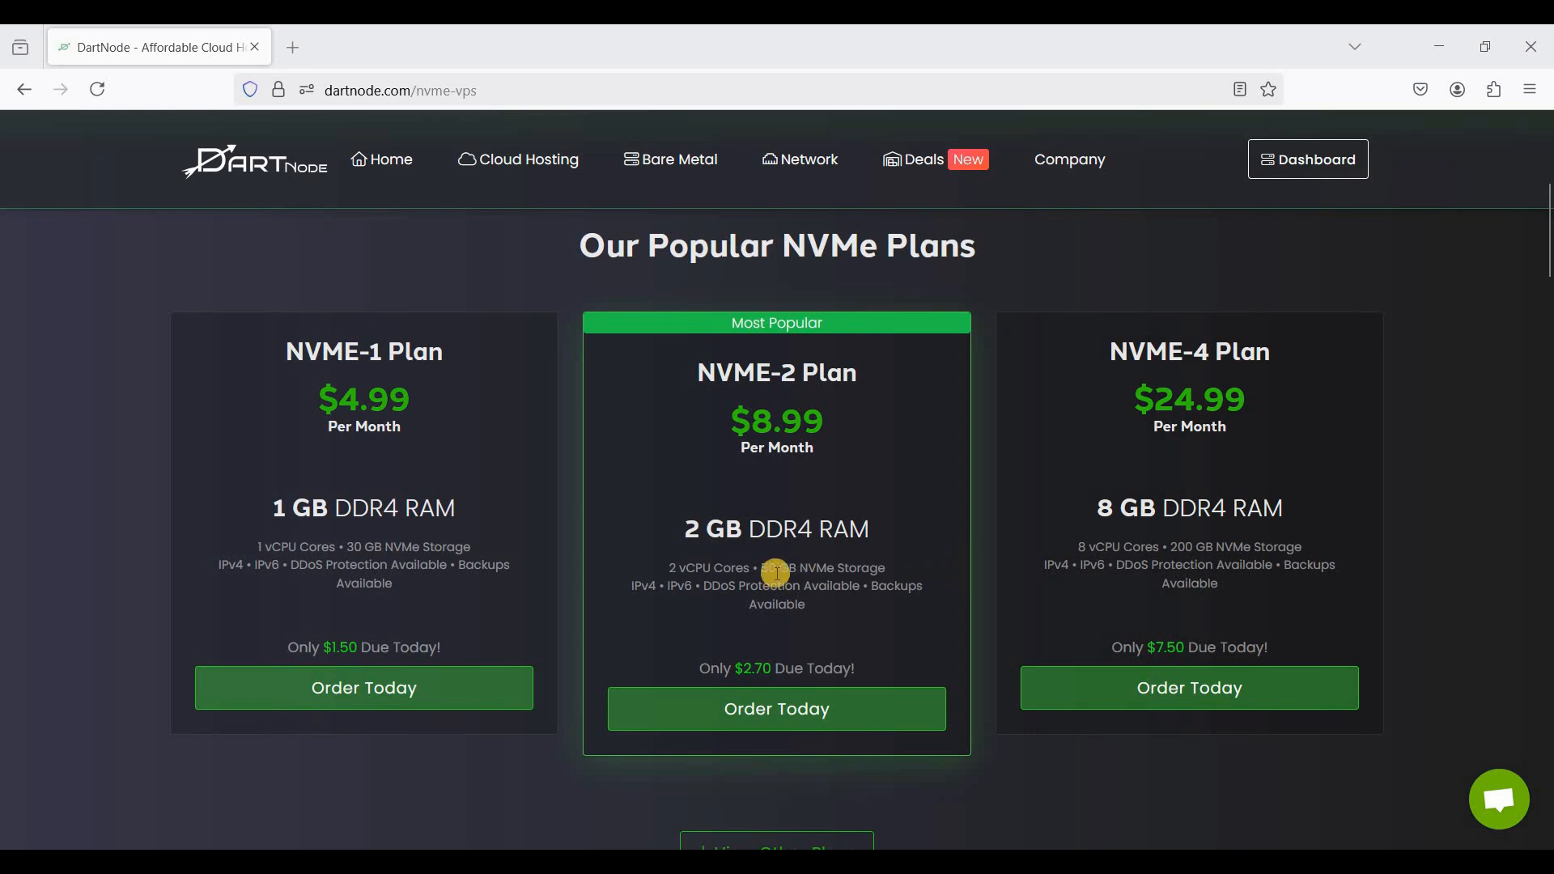
pyautogui.moveTo(1071, 634)
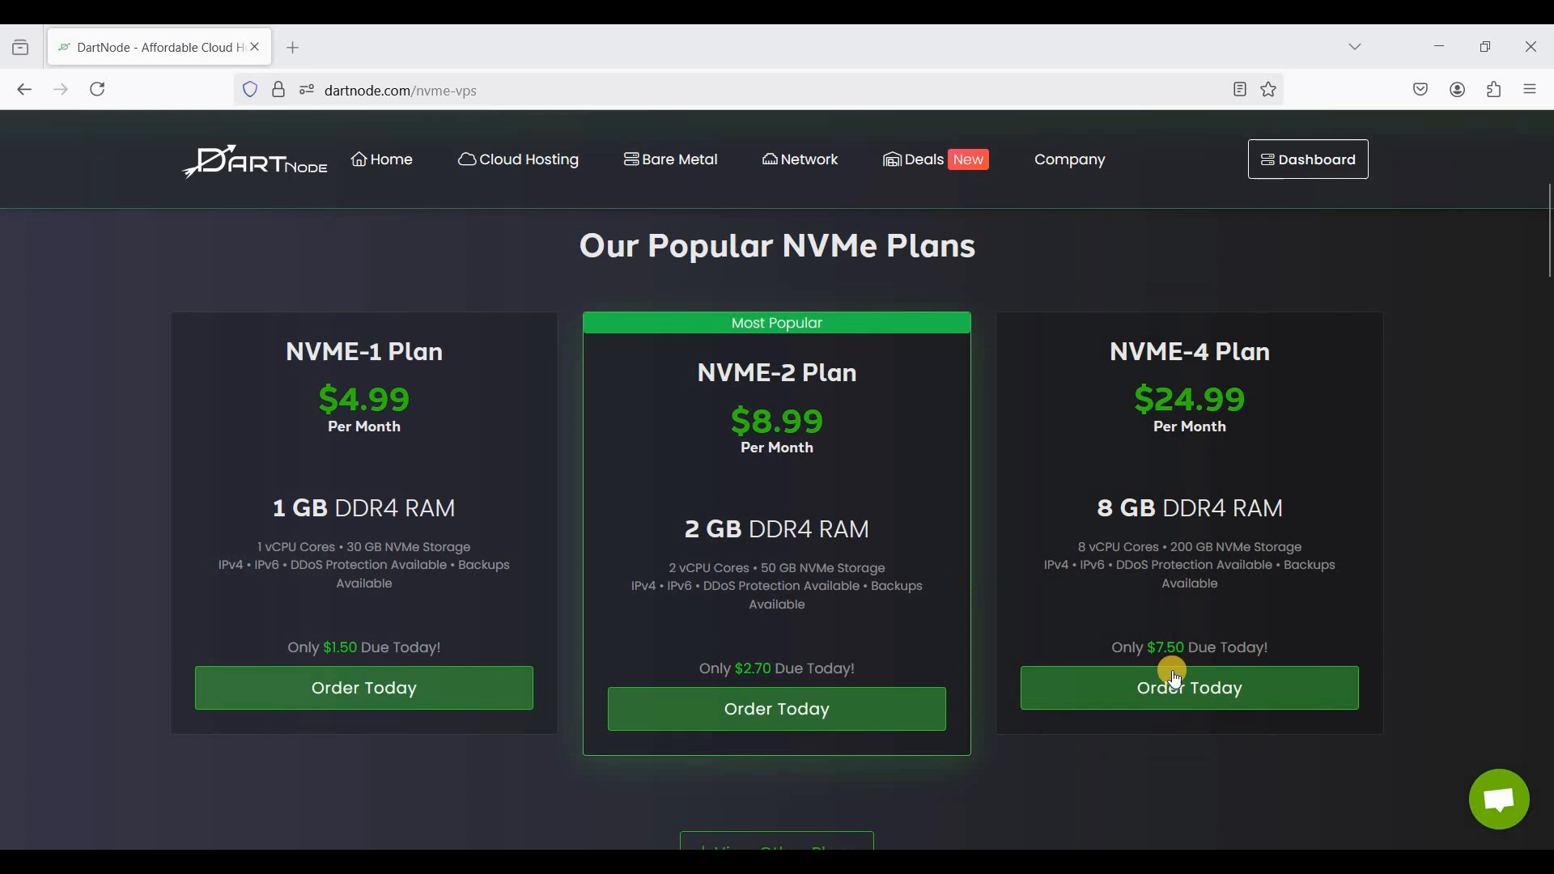
# - Order the NVME-4 plan and fill the hostname with the suggested cp.webshanks.shop subdomain
pyautogui.click(1188, 686)
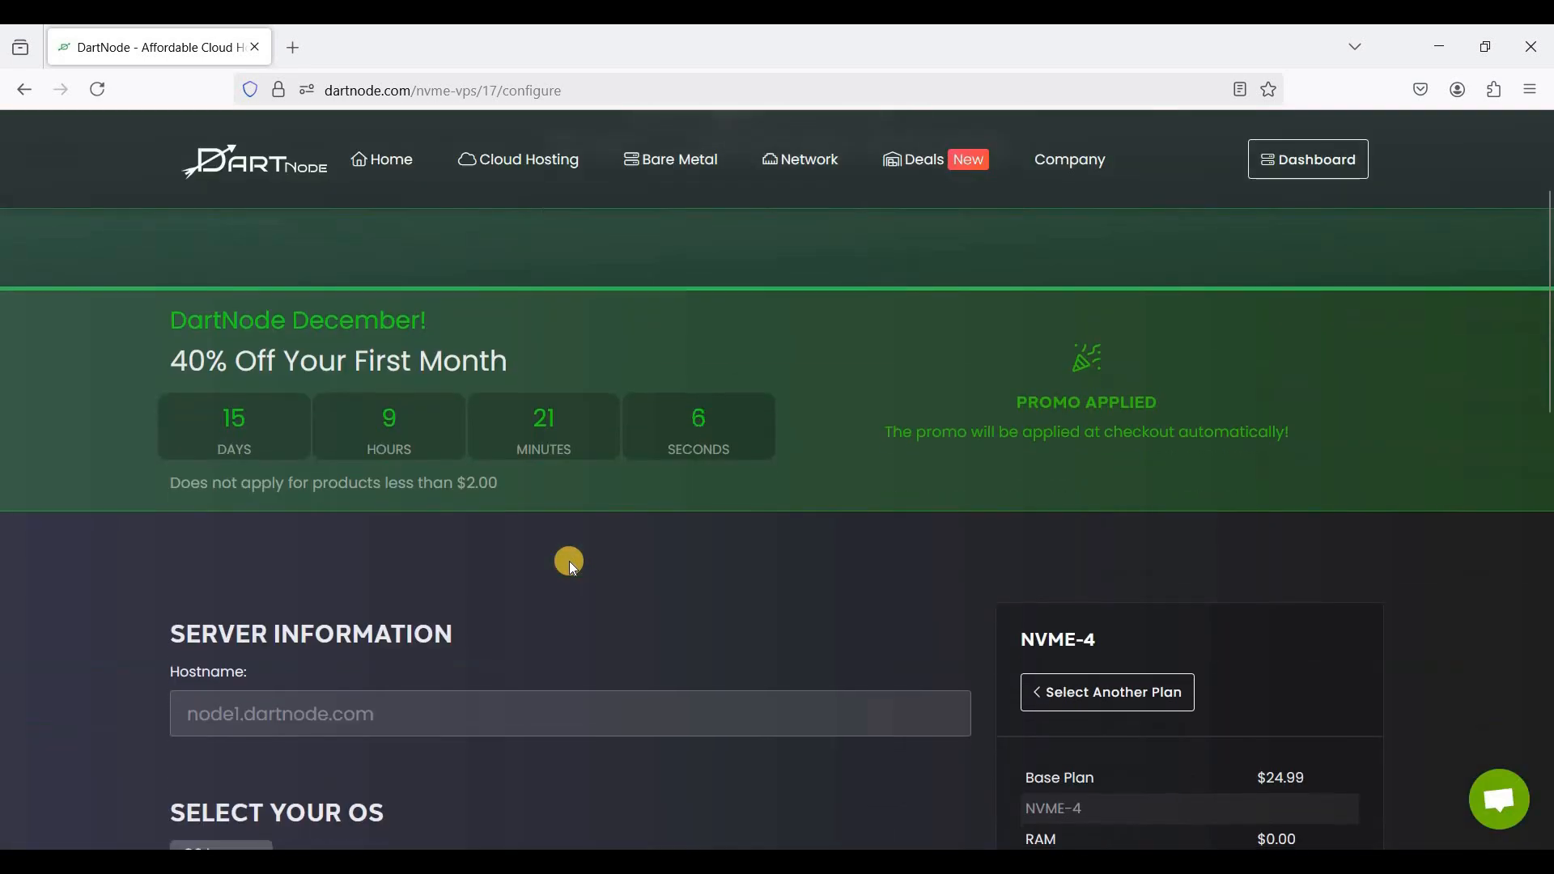
pyautogui.scroll(-3)
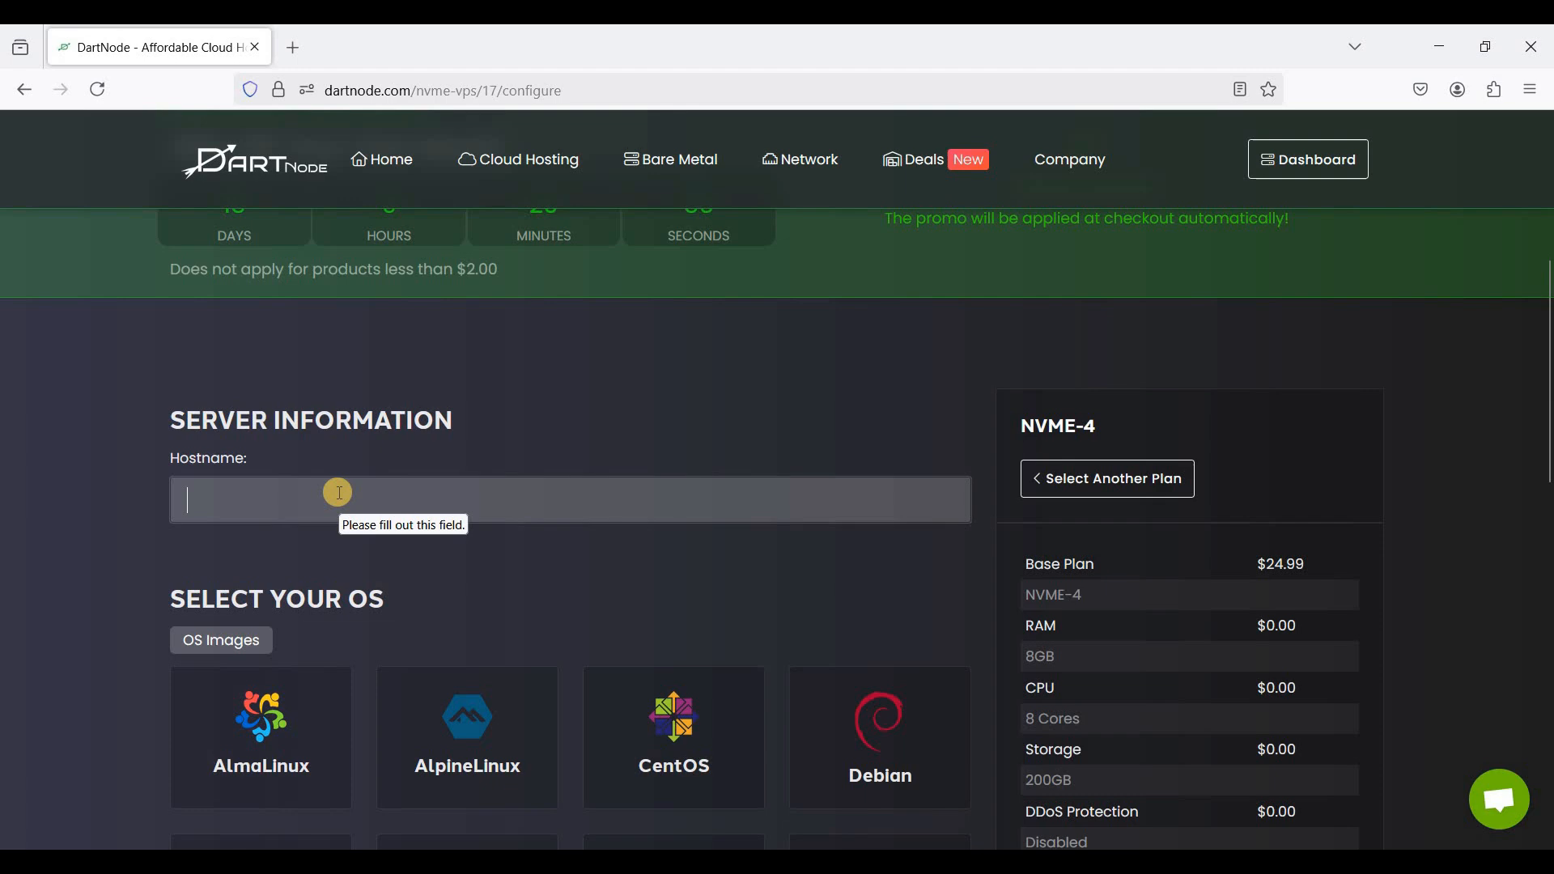
pyautogui.moveTo(448, 477)
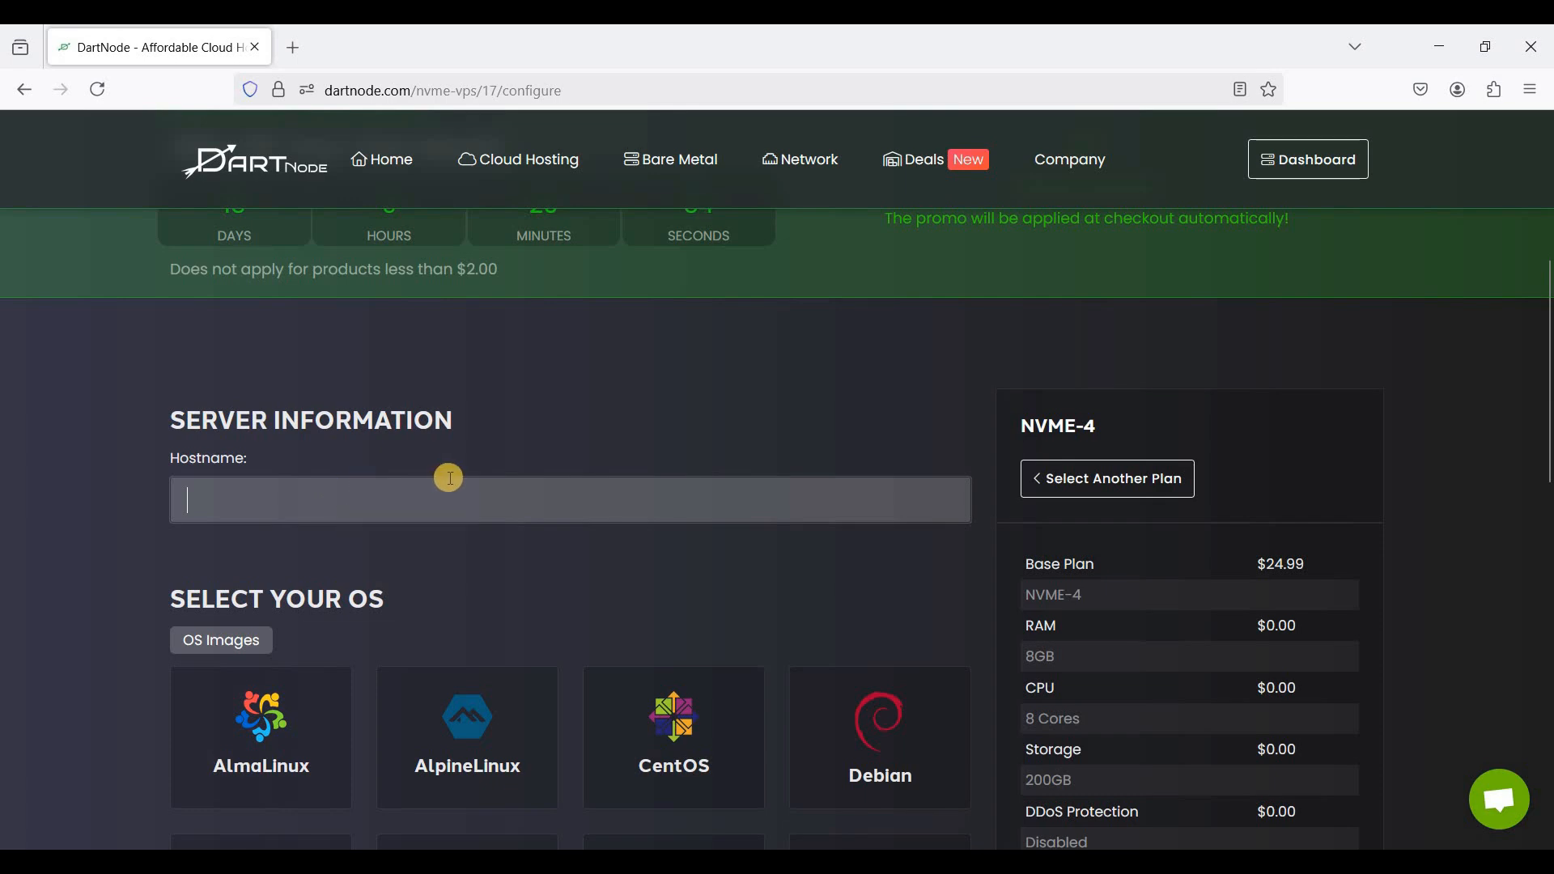
pyautogui.write('cp')
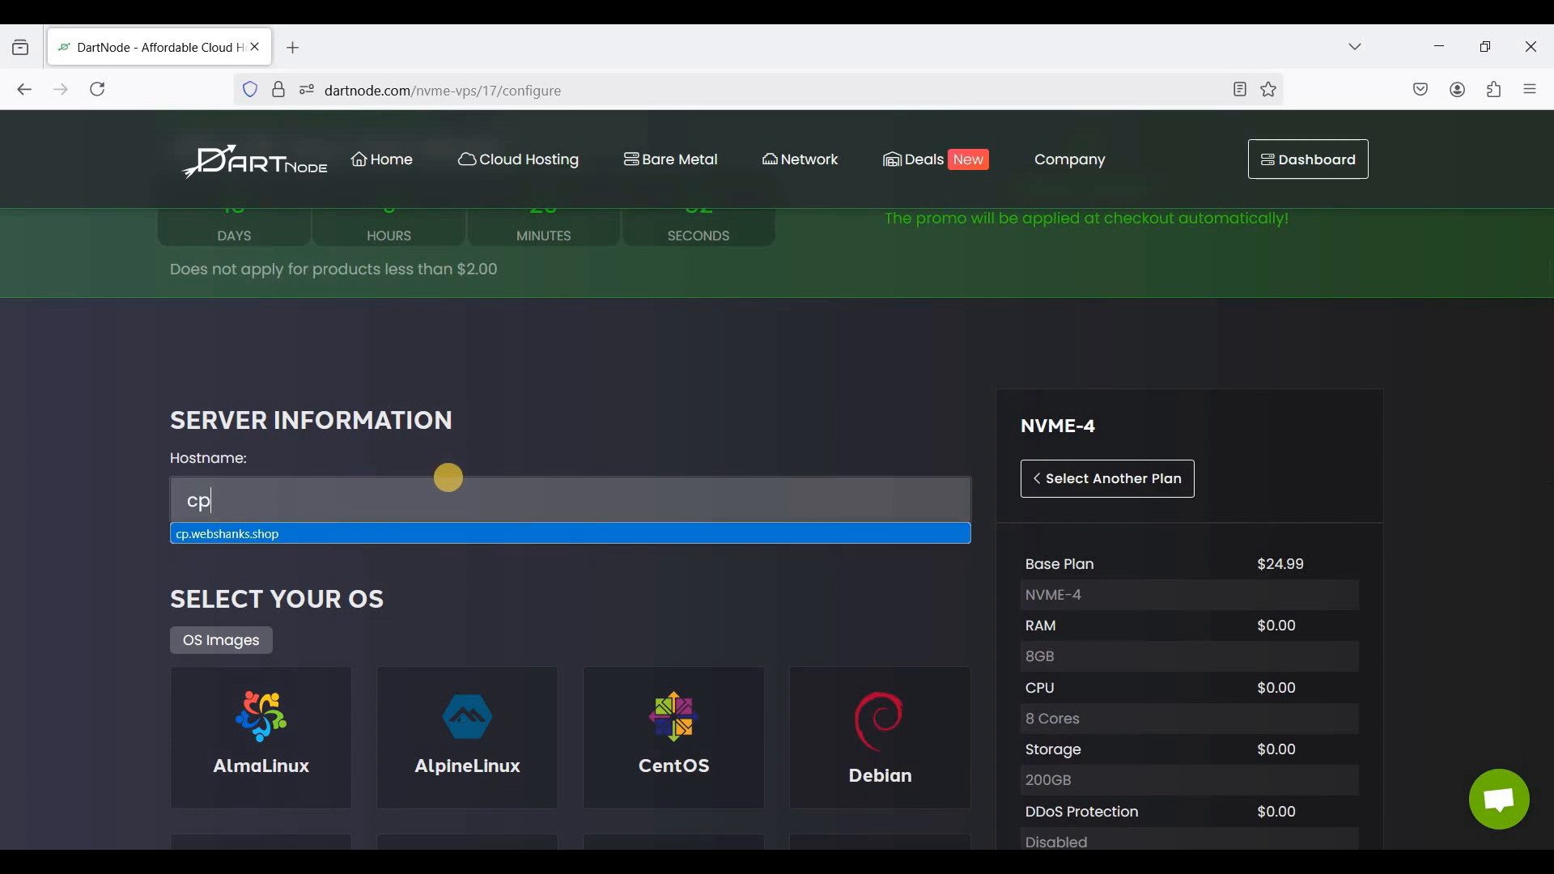
pyautogui.click(228, 532)
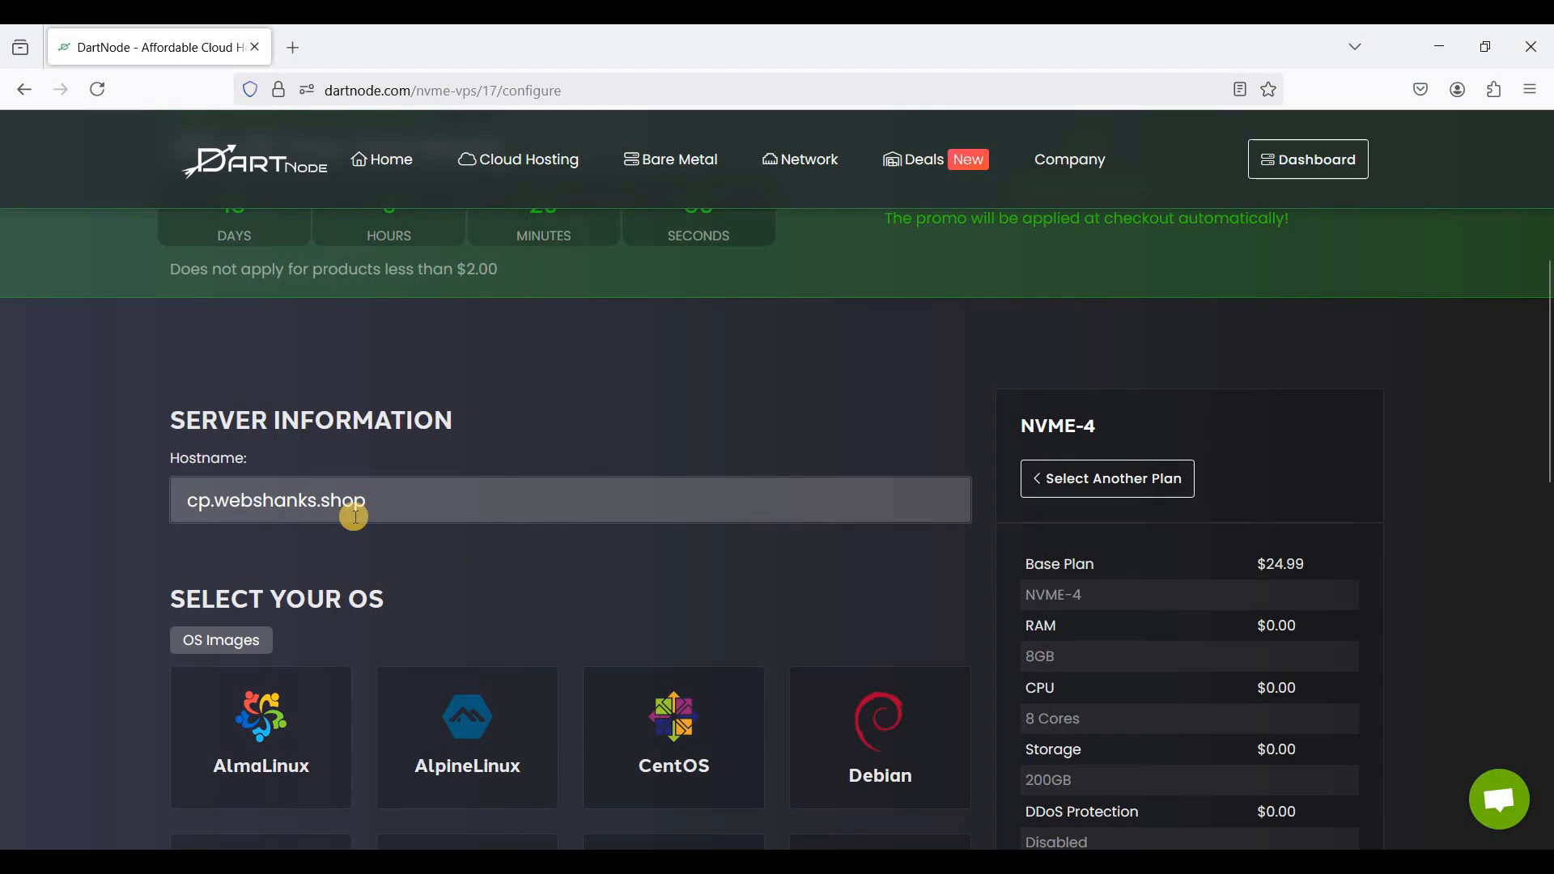
pyautogui.moveTo(419, 537)
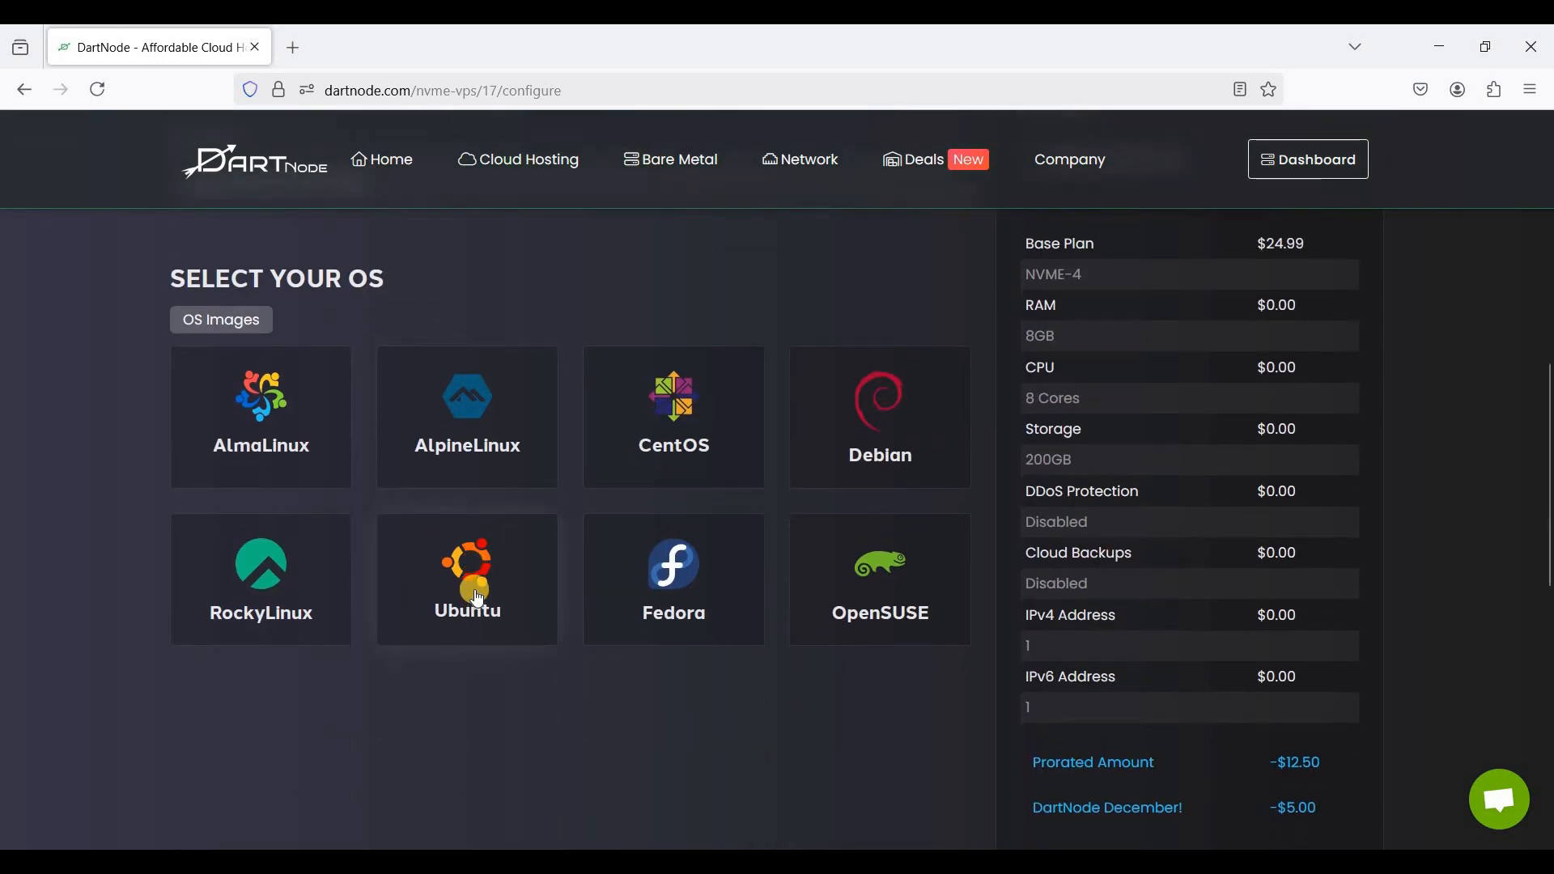
# - Choose Ubuntu with version 24.04 as the operating system
pyautogui.click(466, 578)
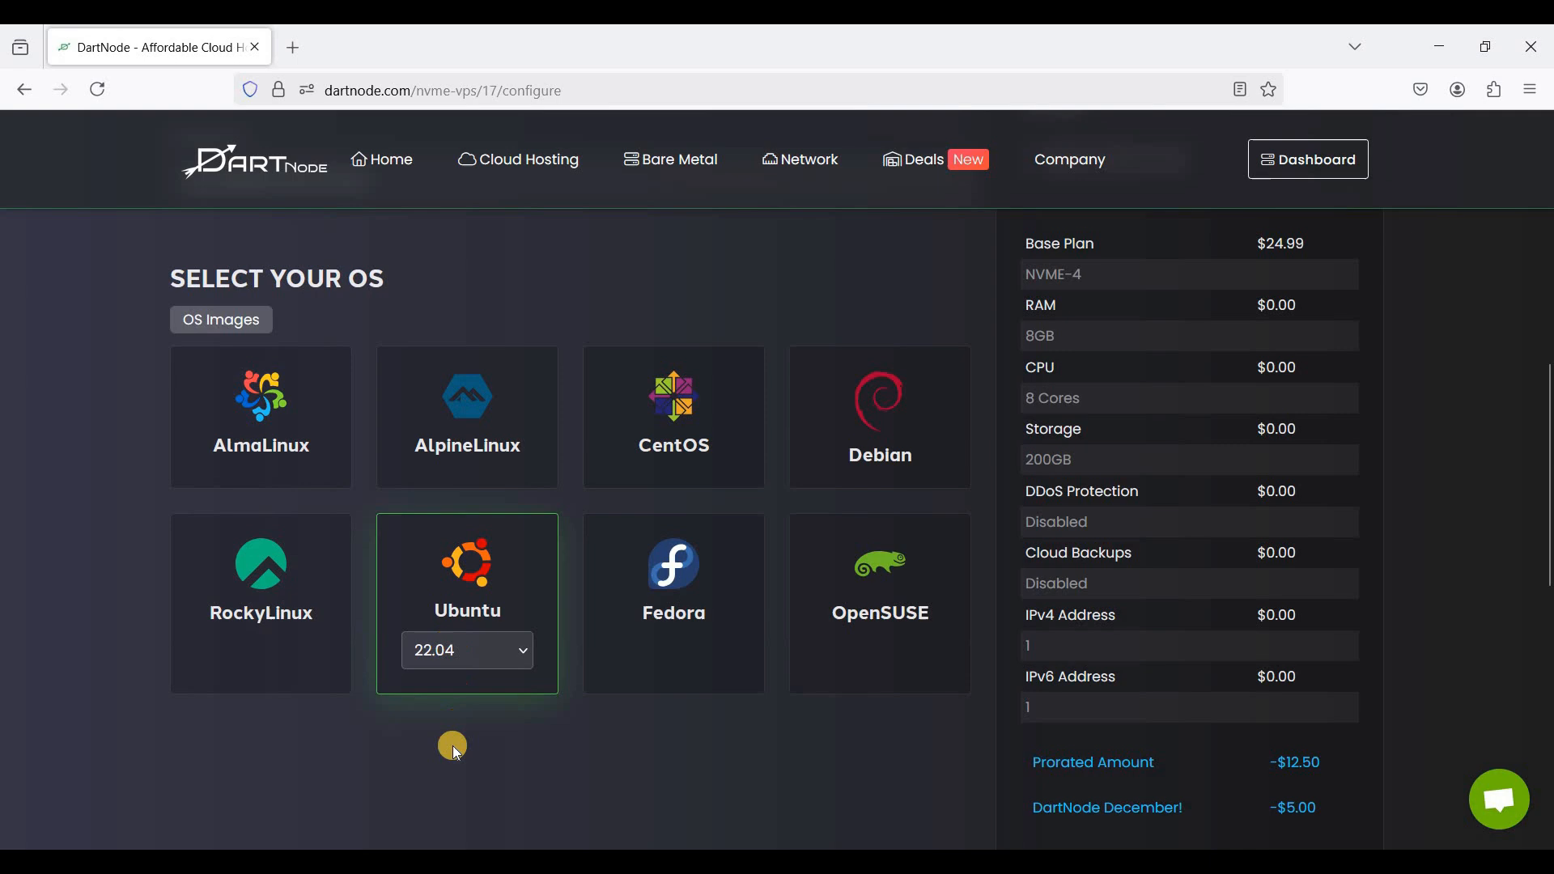
pyautogui.click(466, 650)
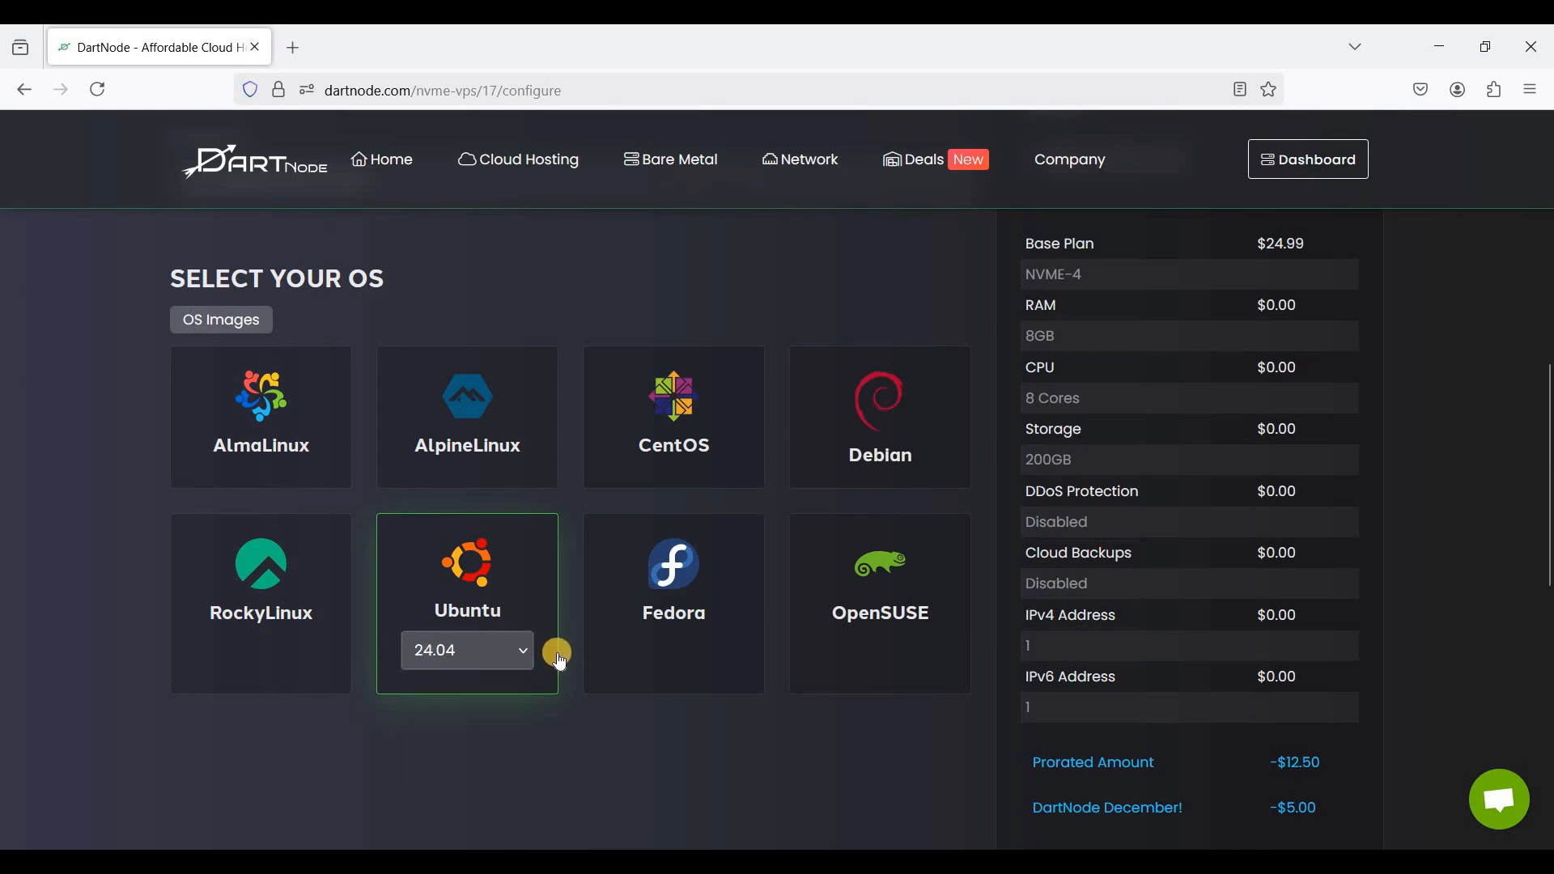
pyautogui.scroll(-3)
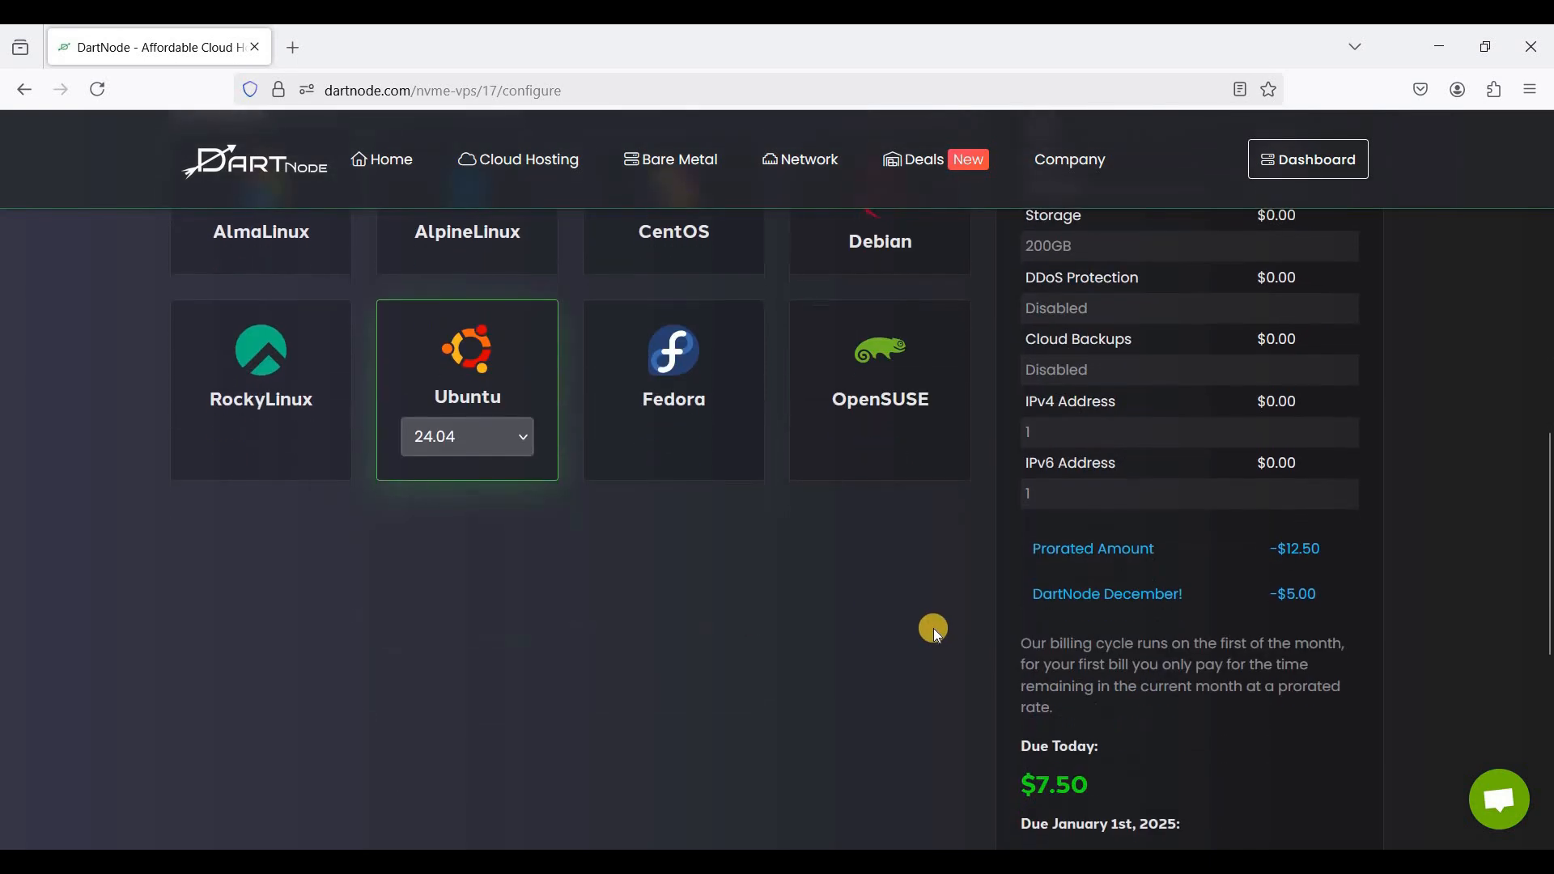
pyautogui.scroll(-3)
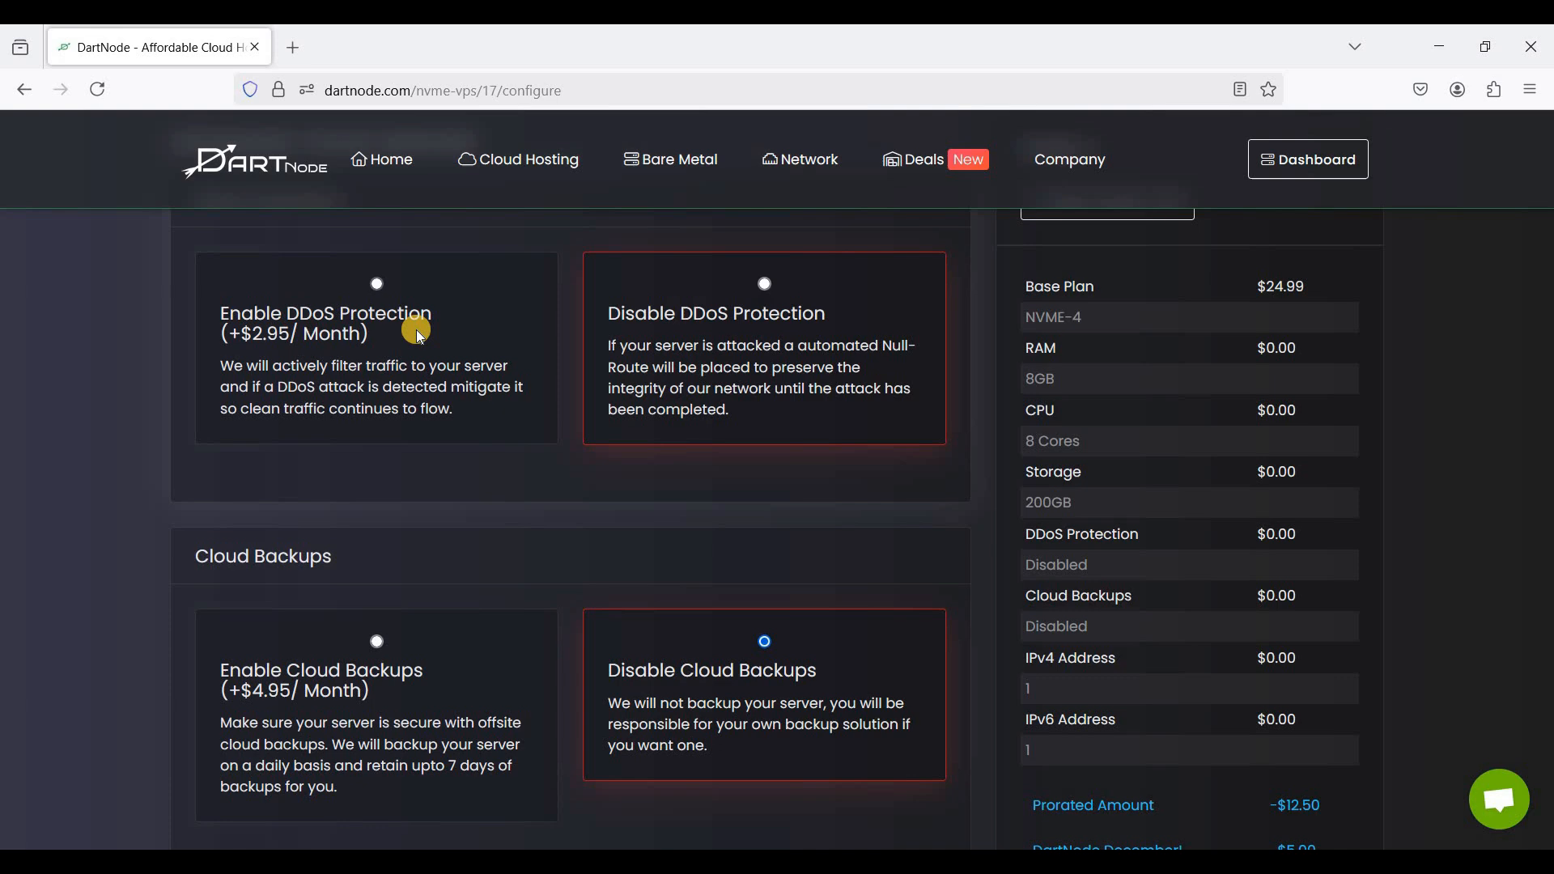
# - Enable DDoS protection and keep cloud backups disabled, bringing today's total to $8.38
pyautogui.click(376, 283)
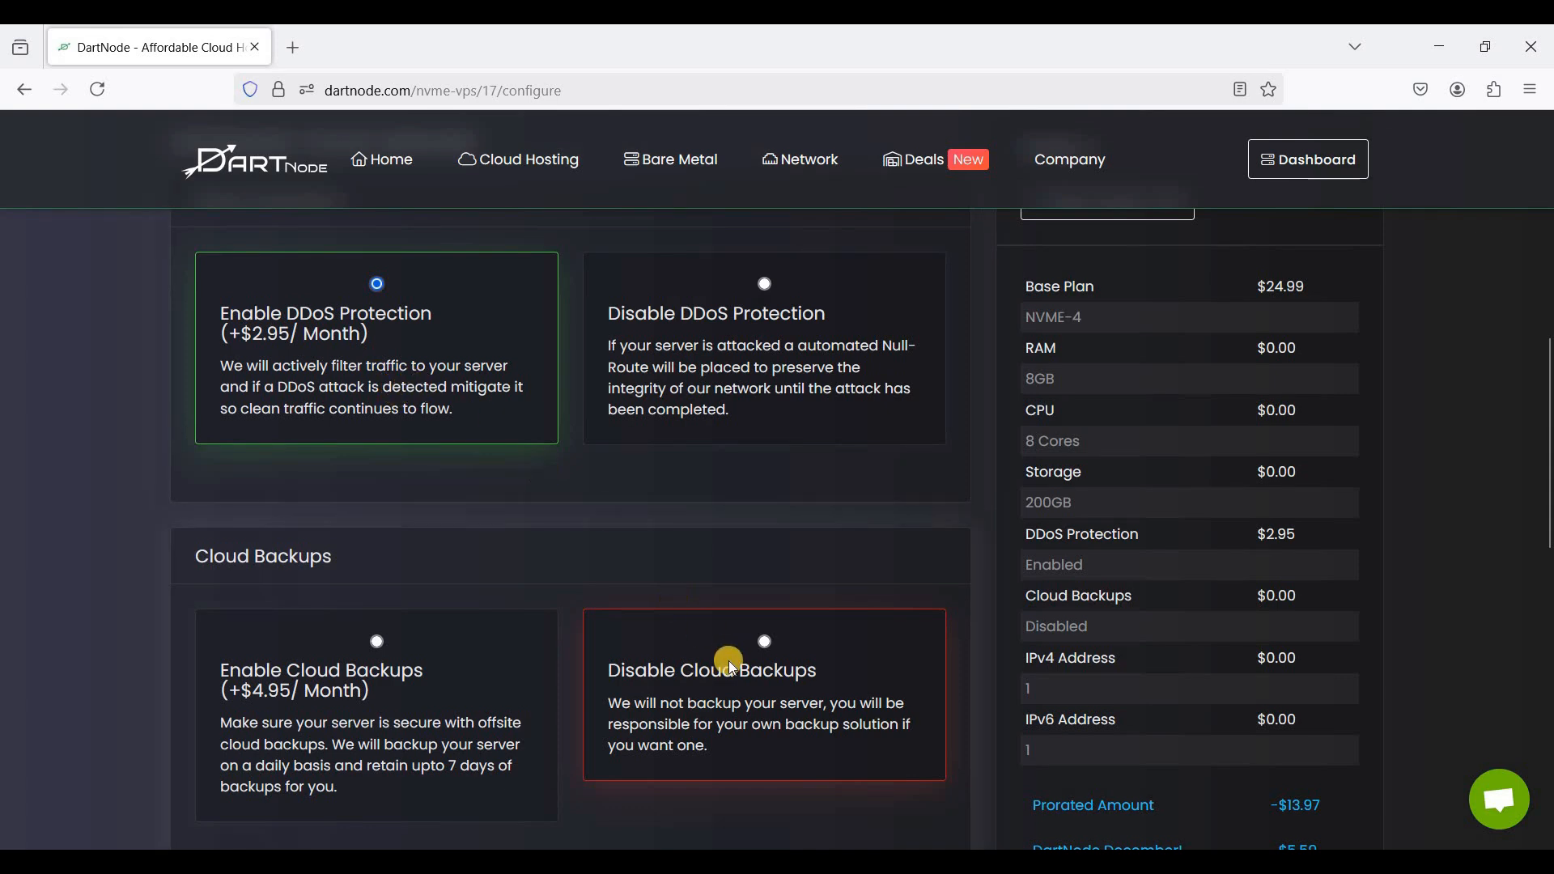
pyautogui.click(763, 641)
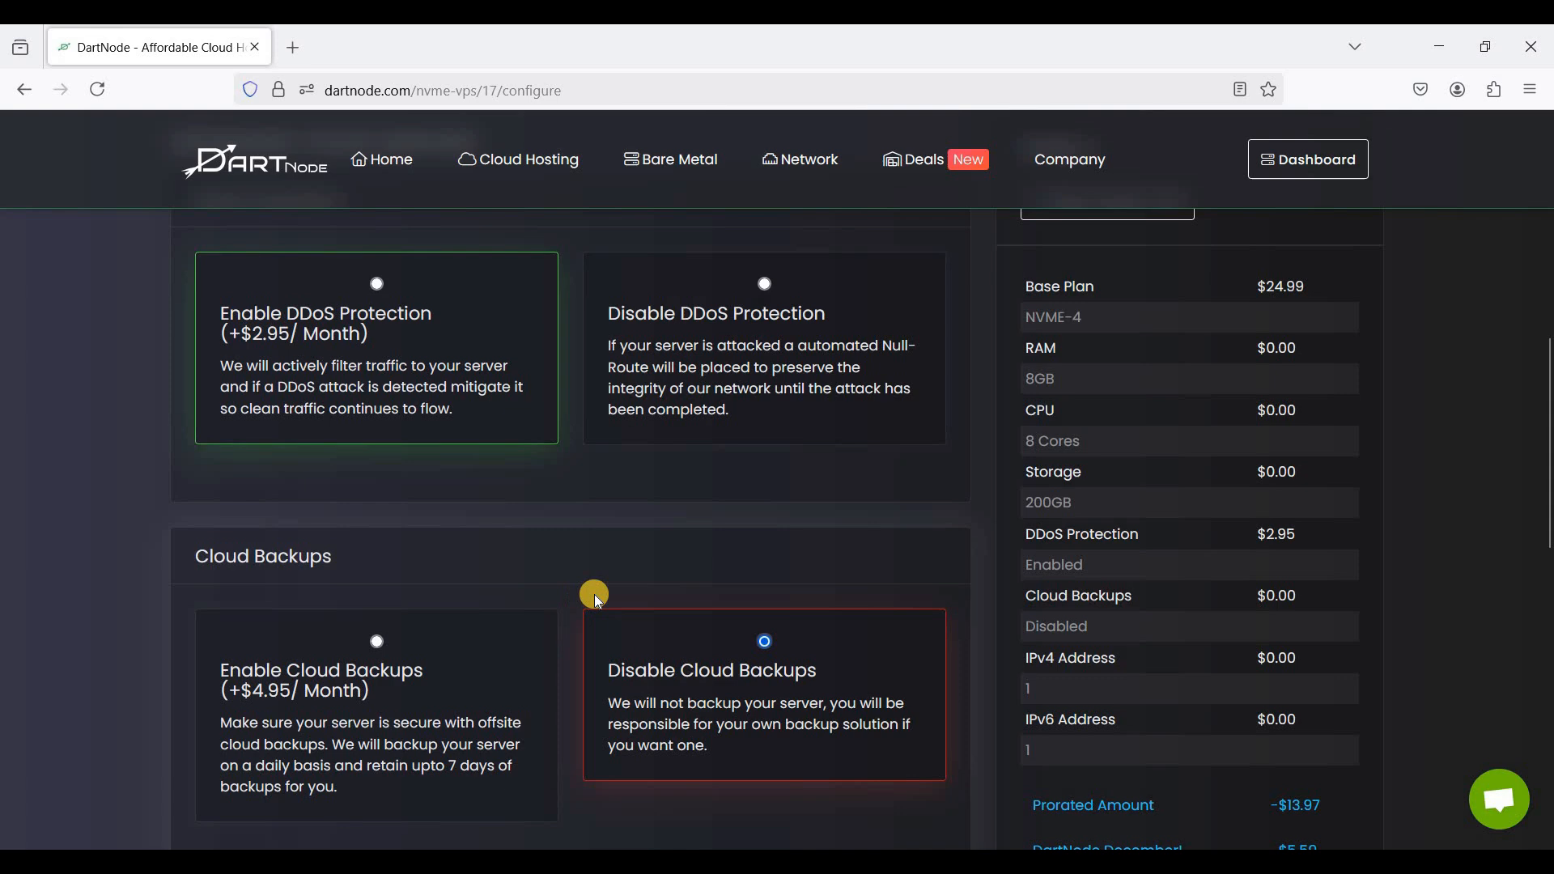
pyautogui.moveTo(598, 577)
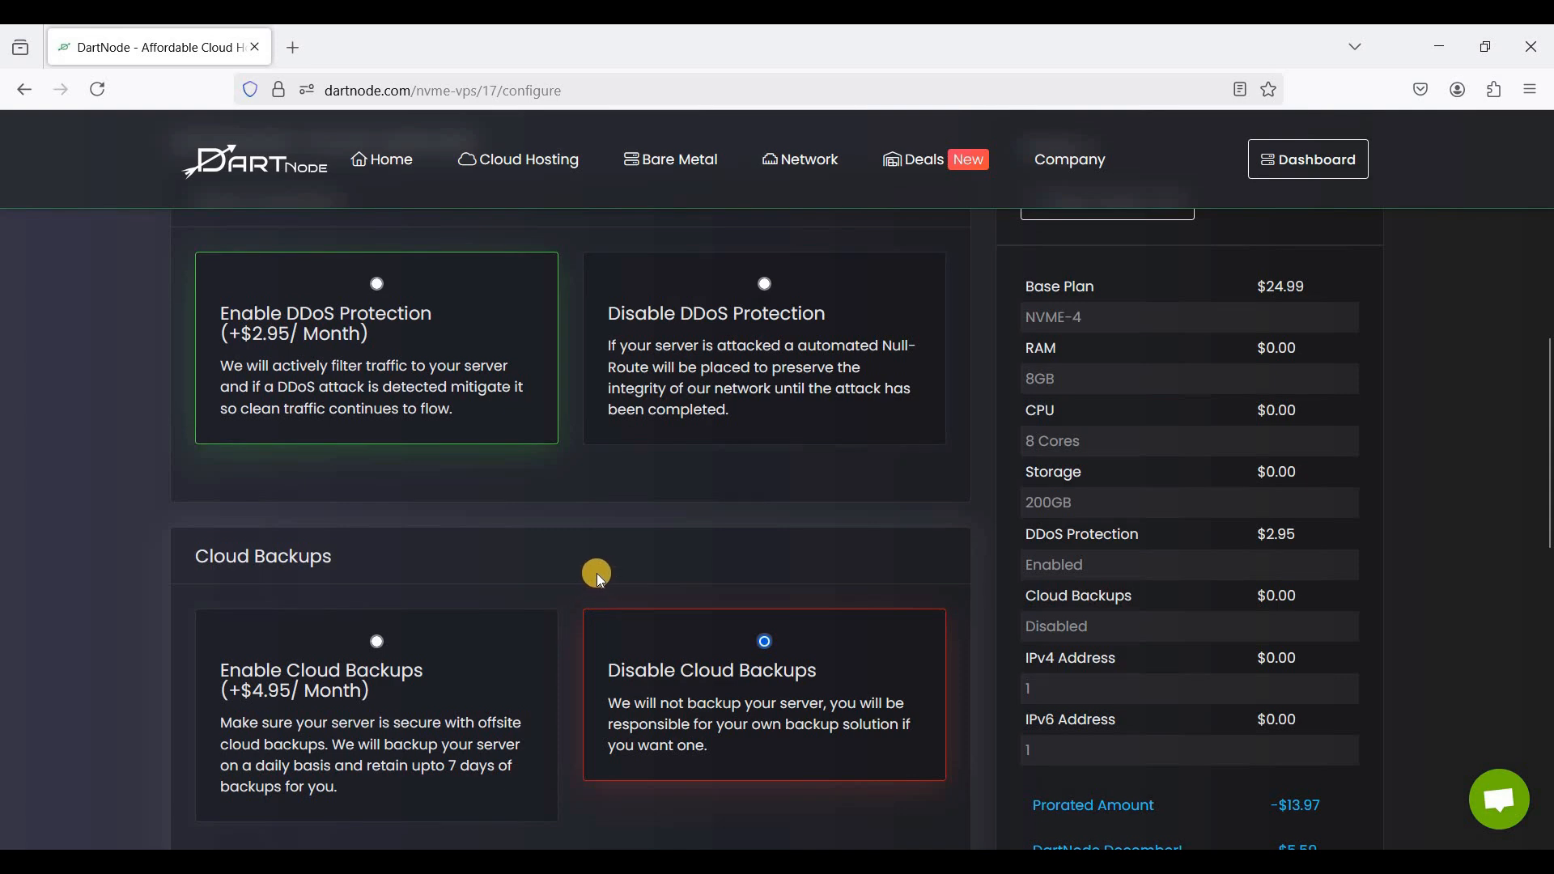
pyautogui.scroll(-3)
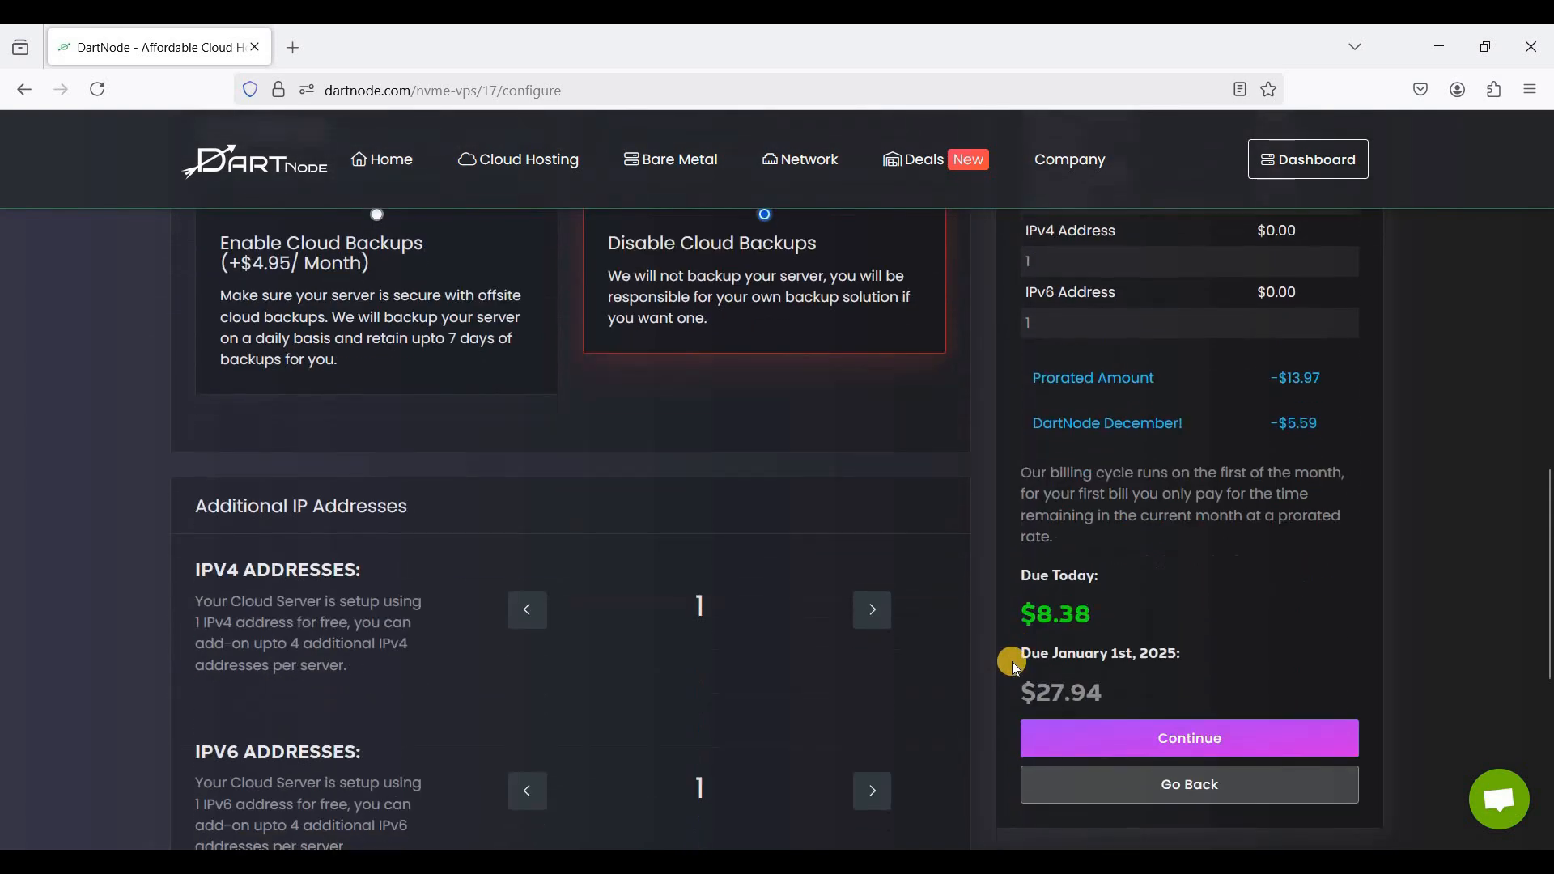
pyautogui.scroll(-3)
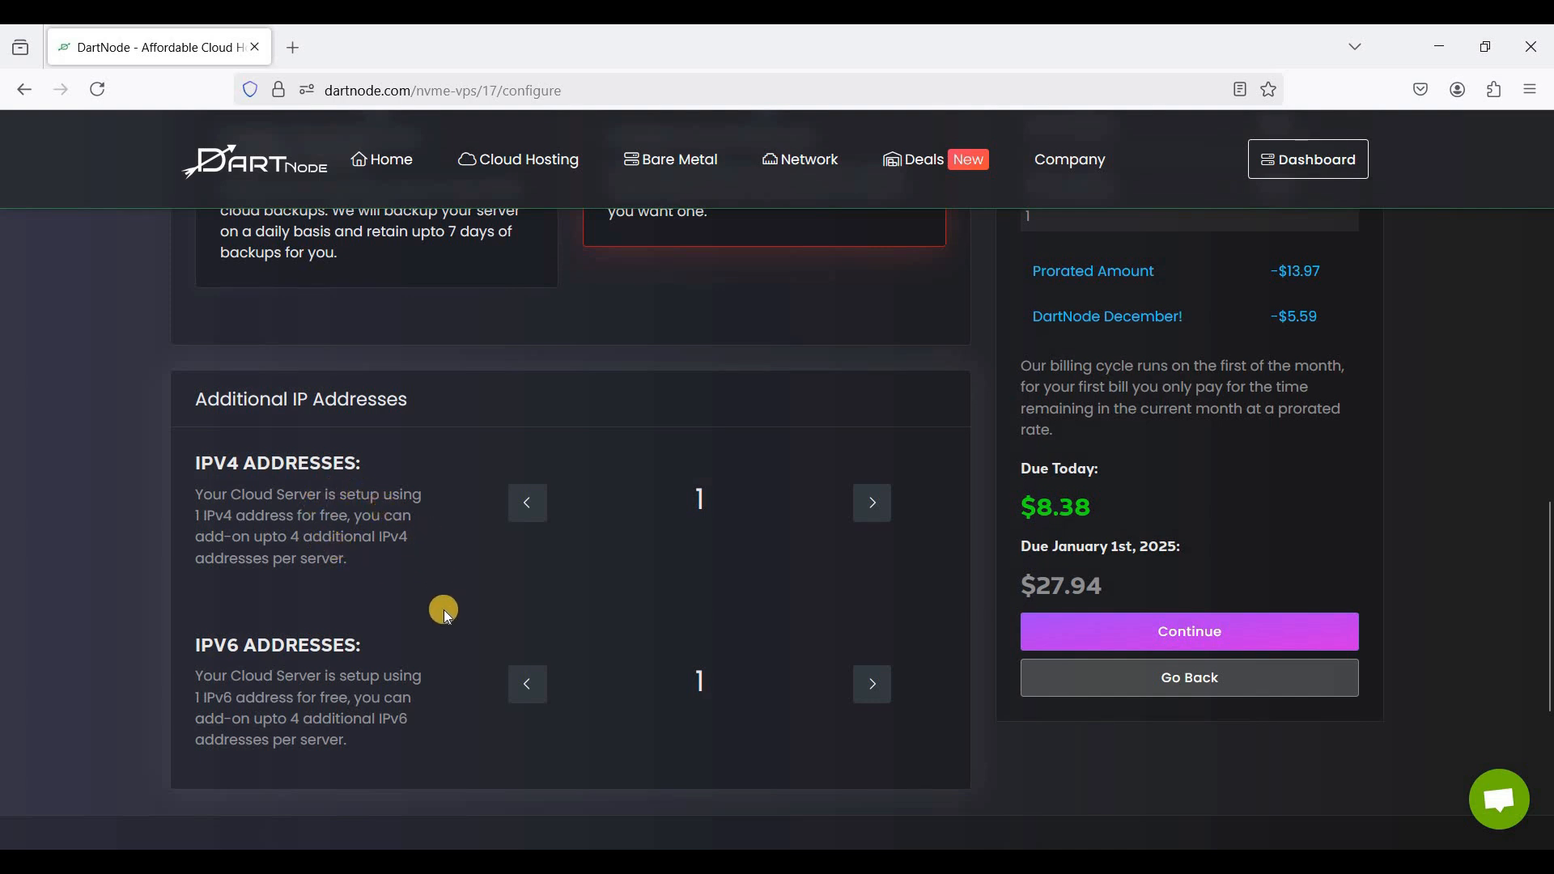
pyautogui.moveTo(762, 580)
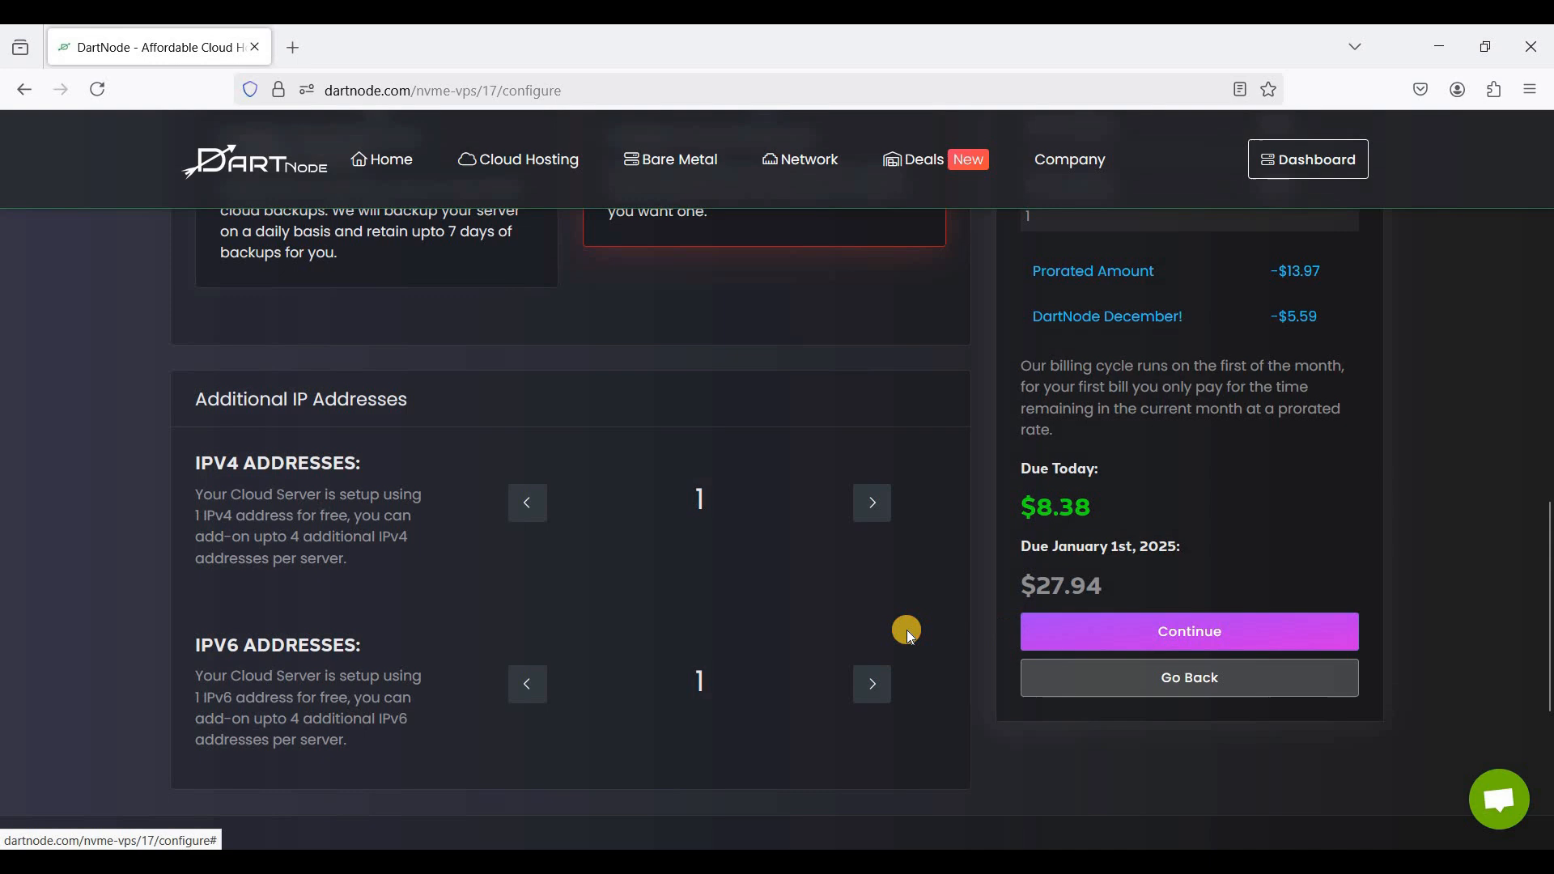
# - Continue to the review showing $8.38 due today and place the NVME-4 order
pyautogui.click(1187, 631)
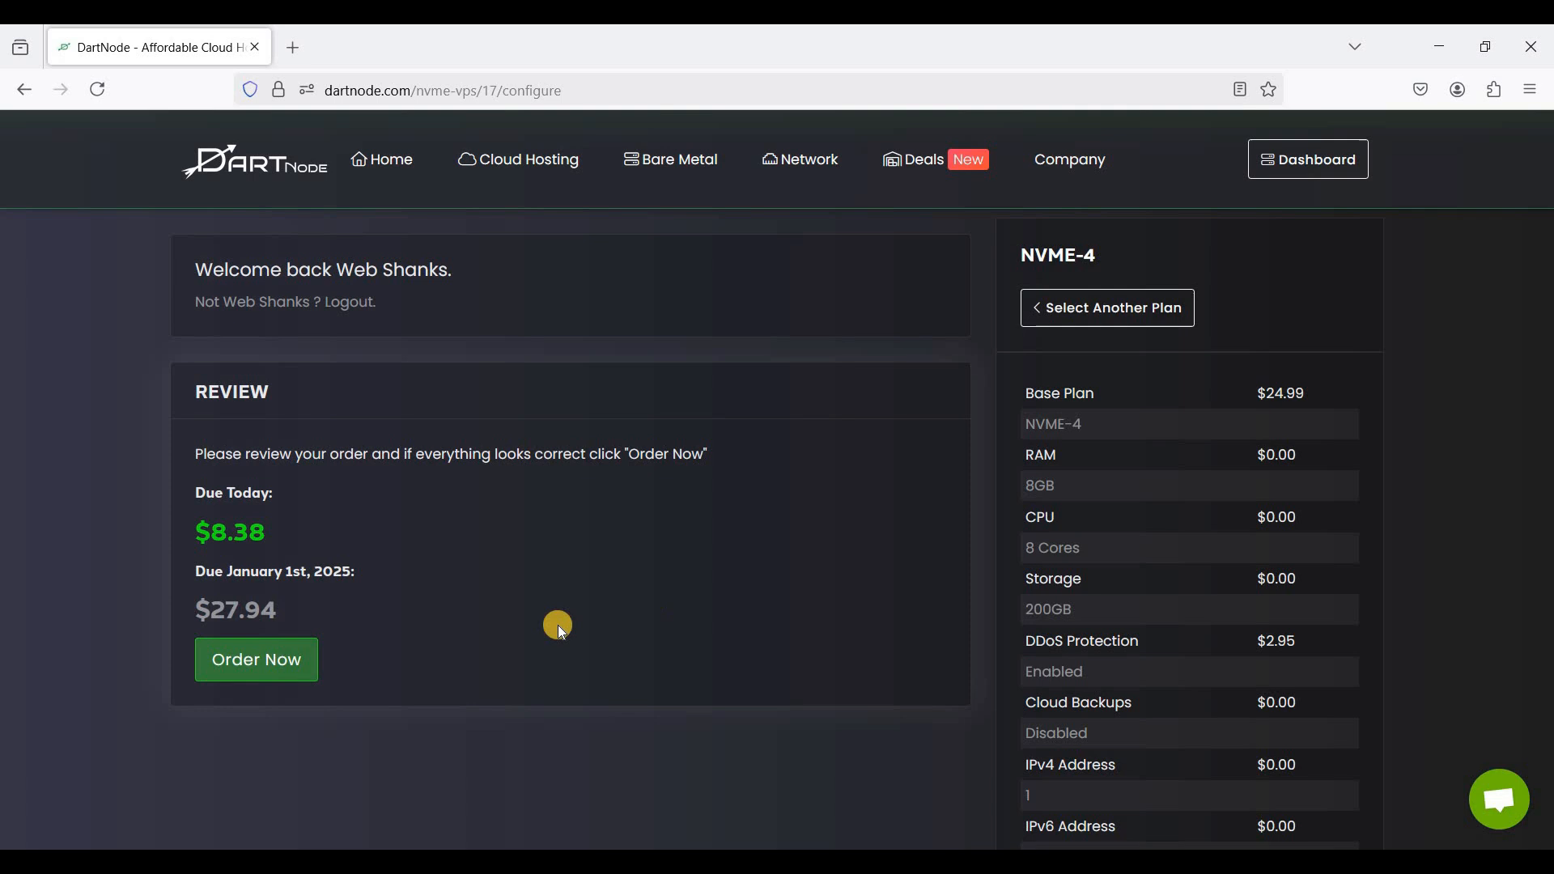
pyautogui.moveTo(362, 496)
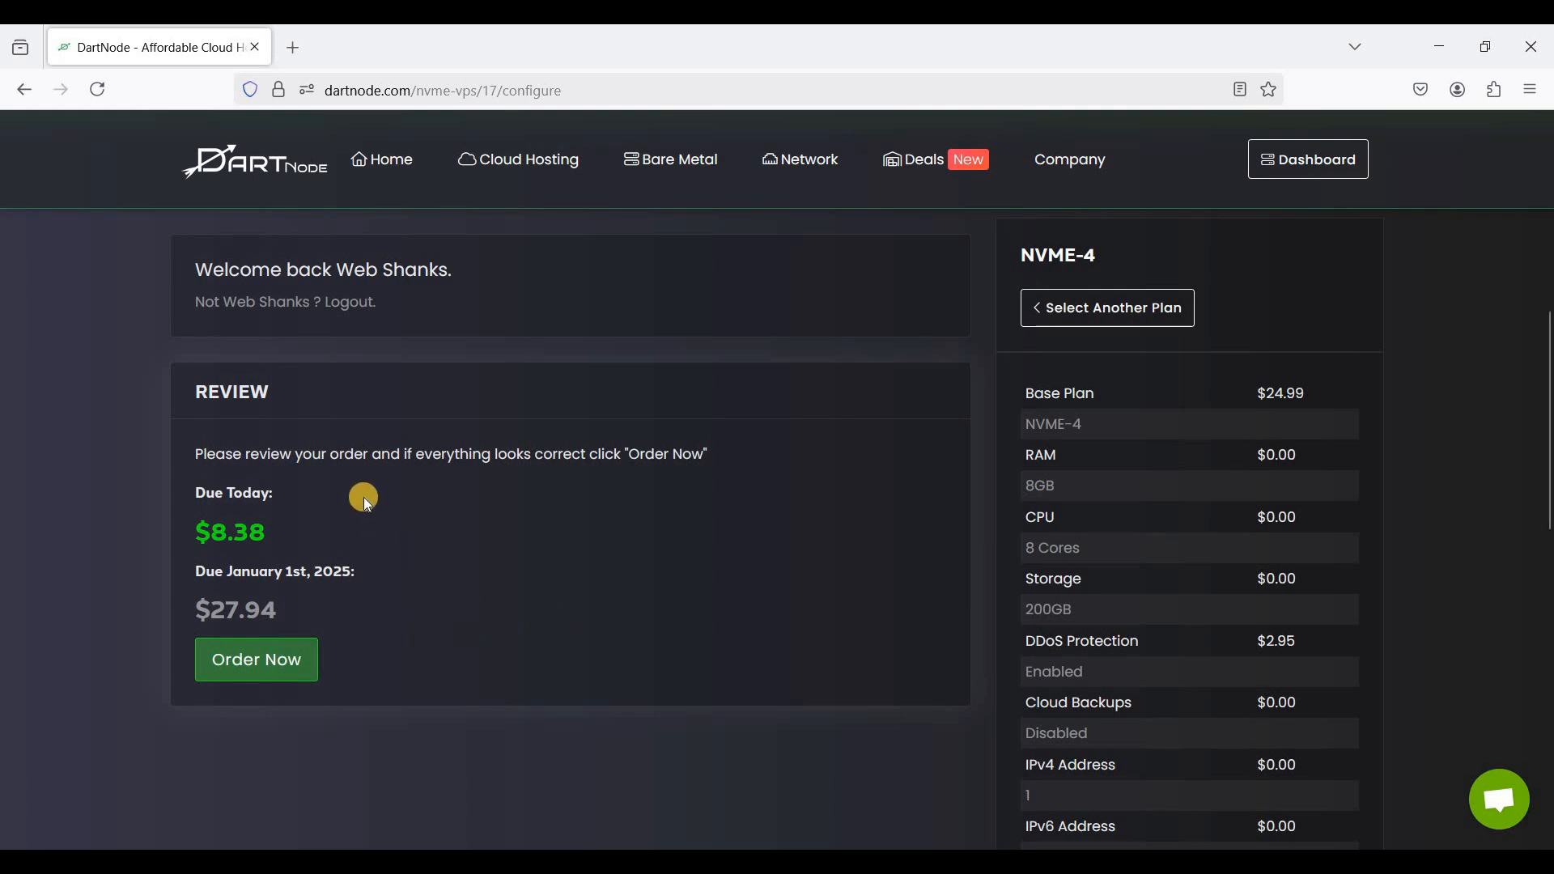
pyautogui.moveTo(361, 495); pyautogui.dragTo(254, 402)
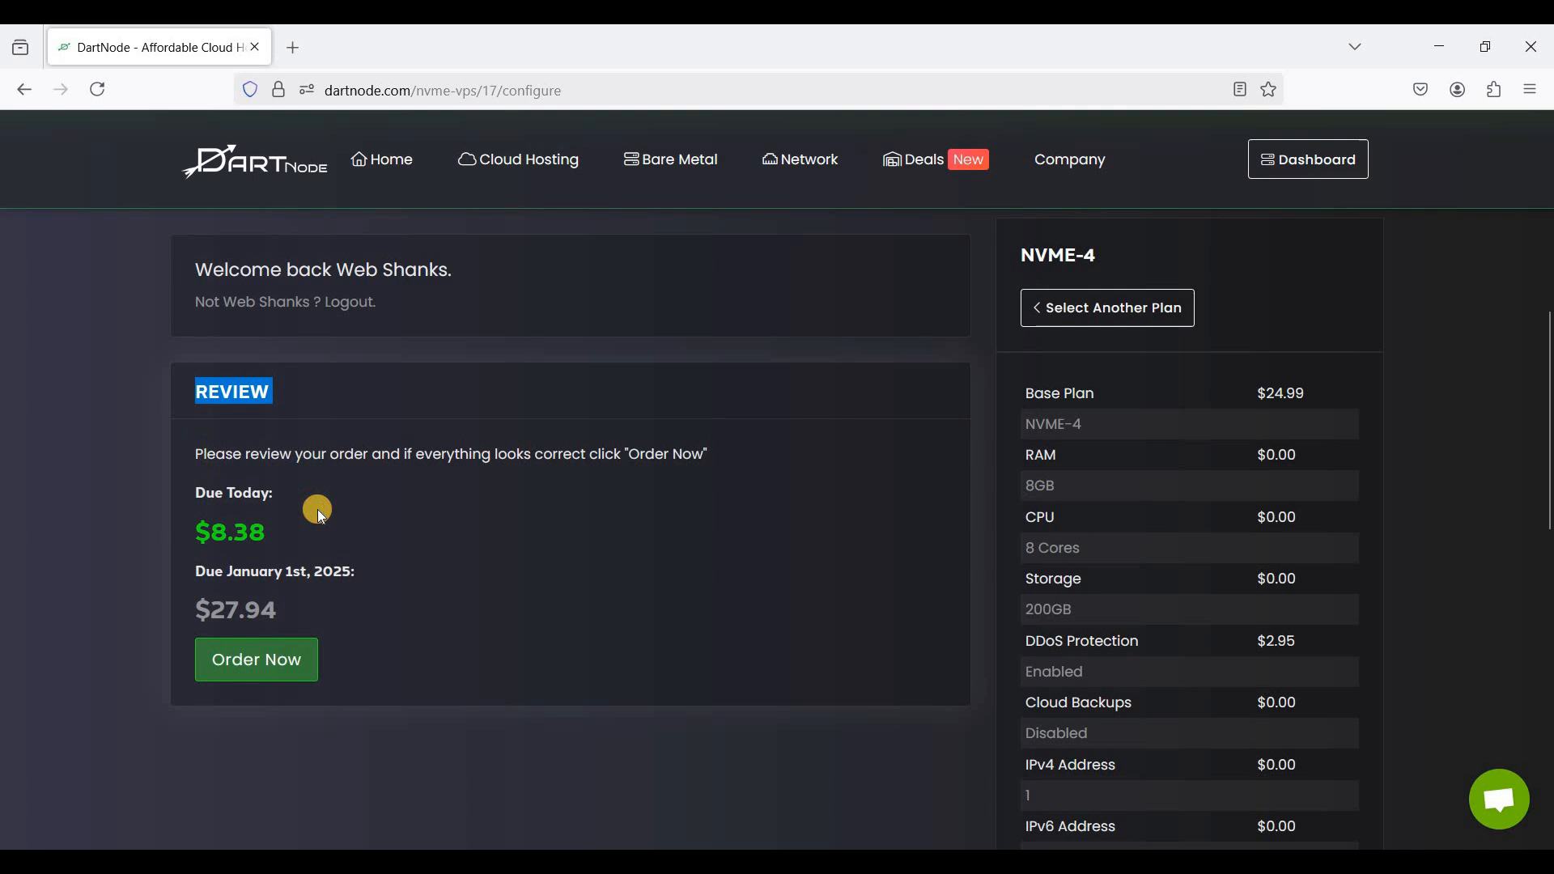
pyautogui.moveTo(317, 506); pyautogui.dragTo(343, 562)
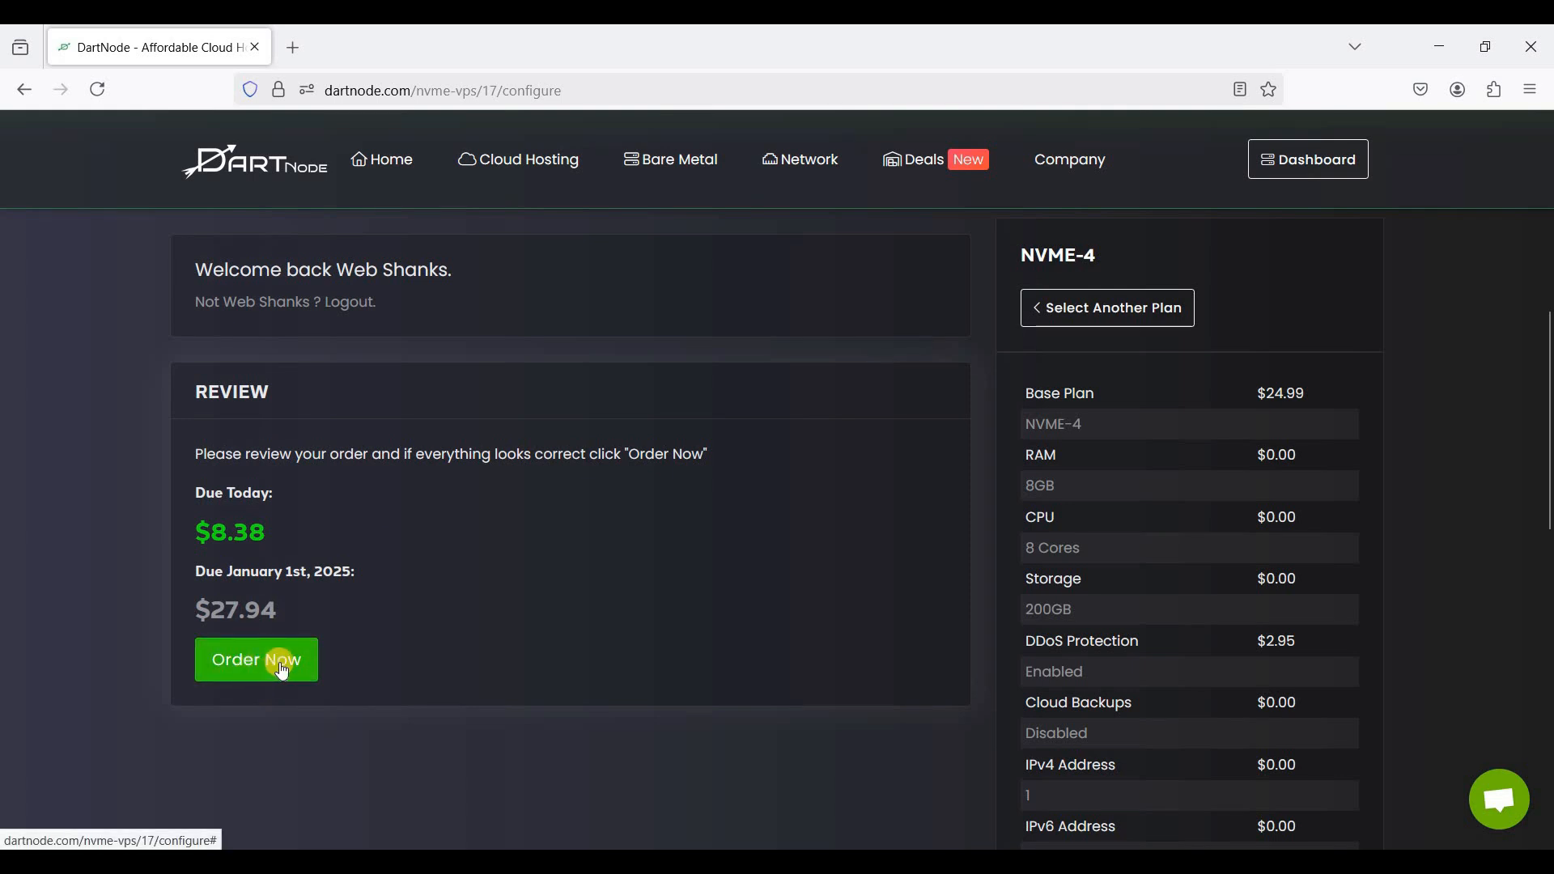
pyautogui.click(255, 659)
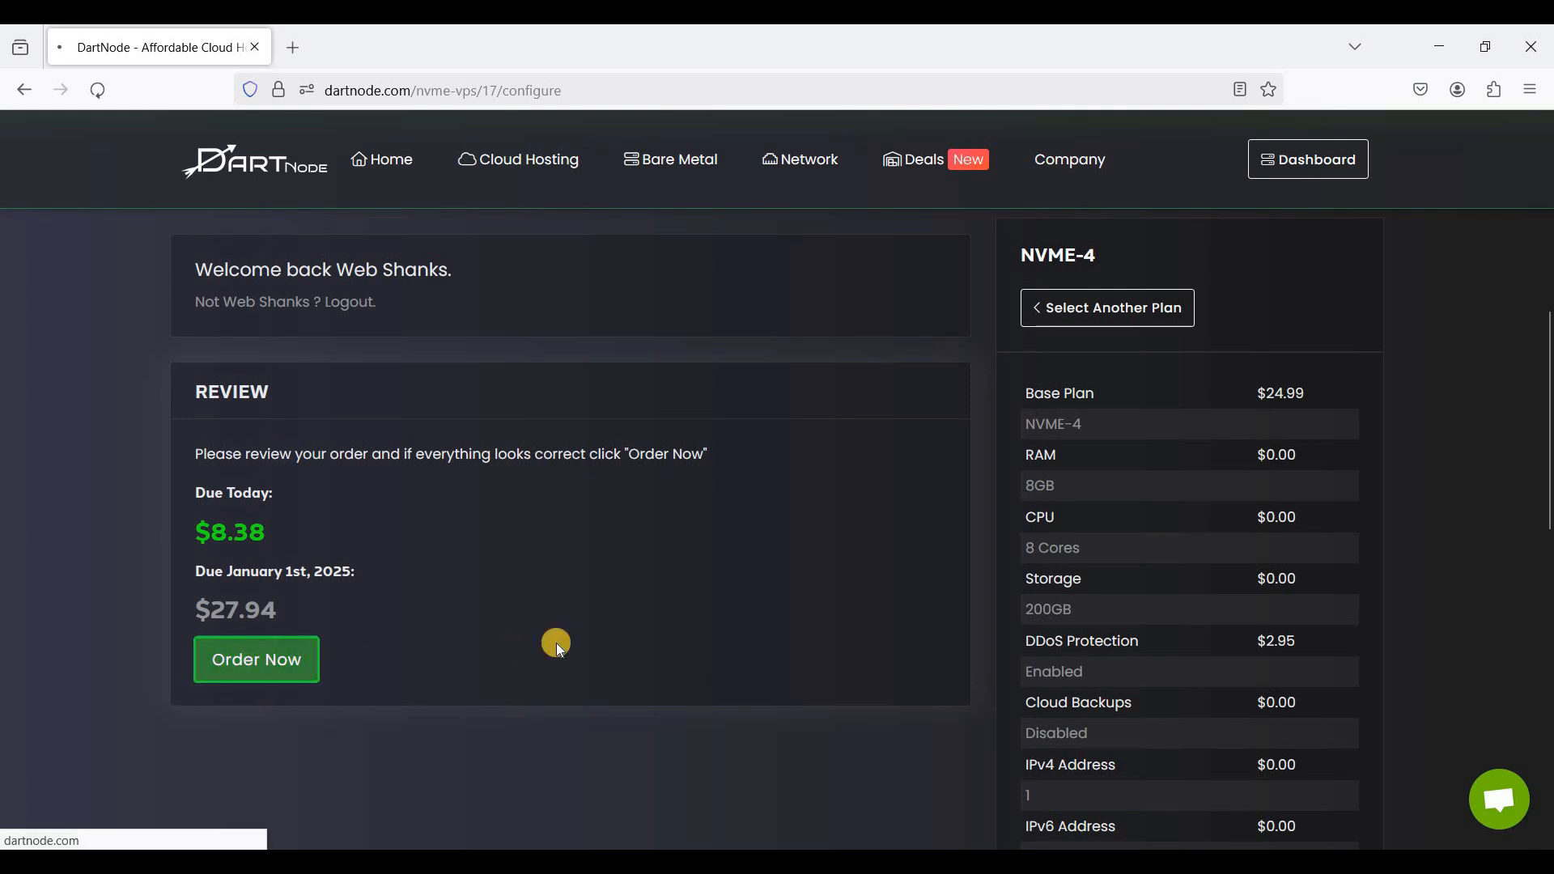
pyautogui.click(256, 659)
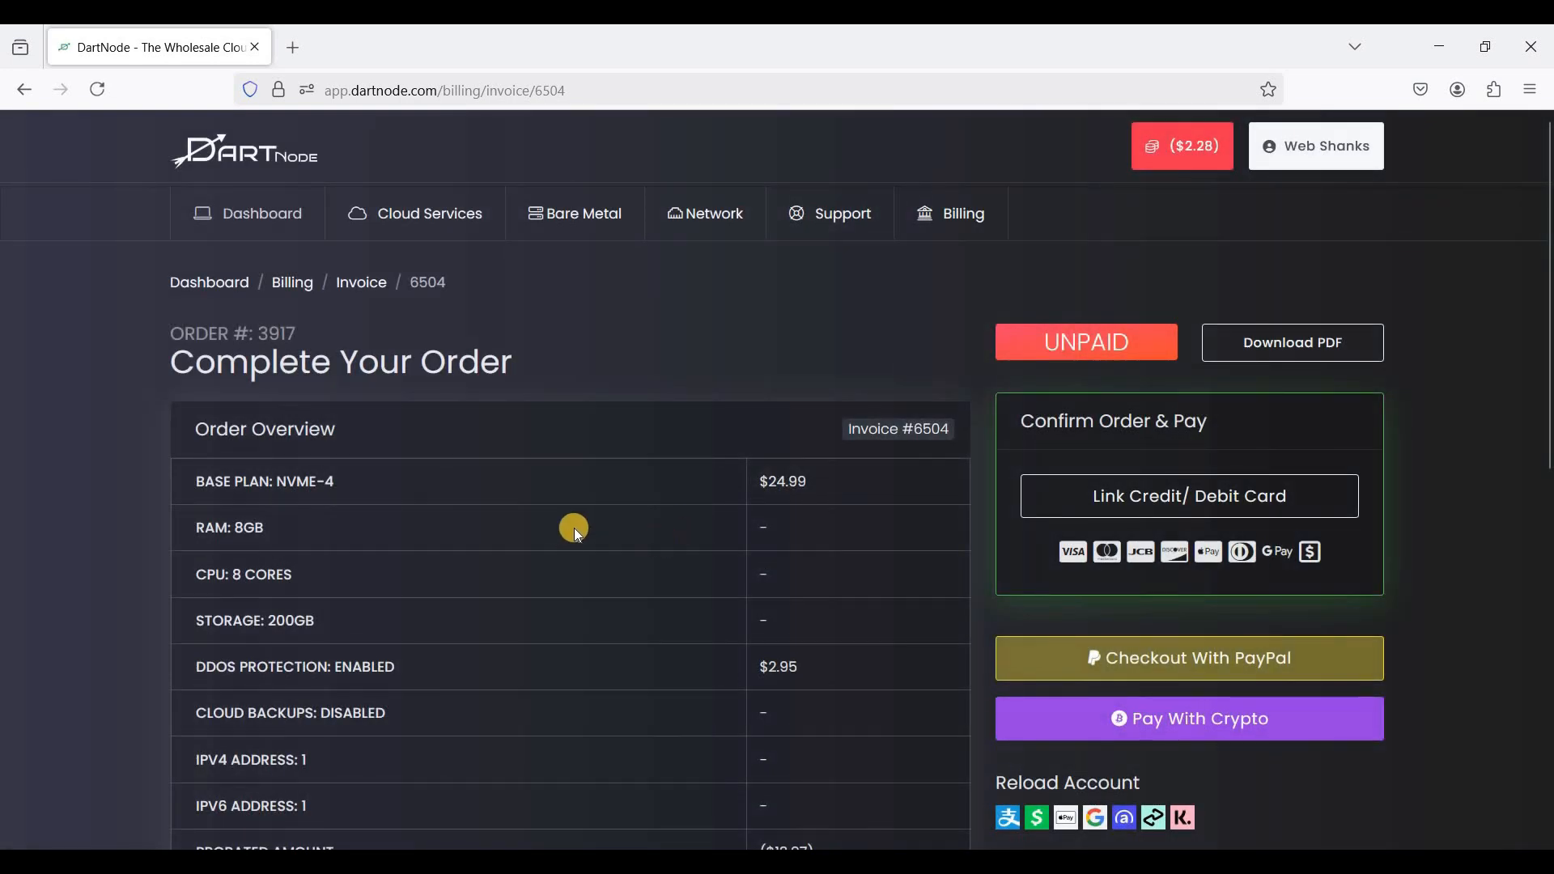
pyautogui.scroll(-3)
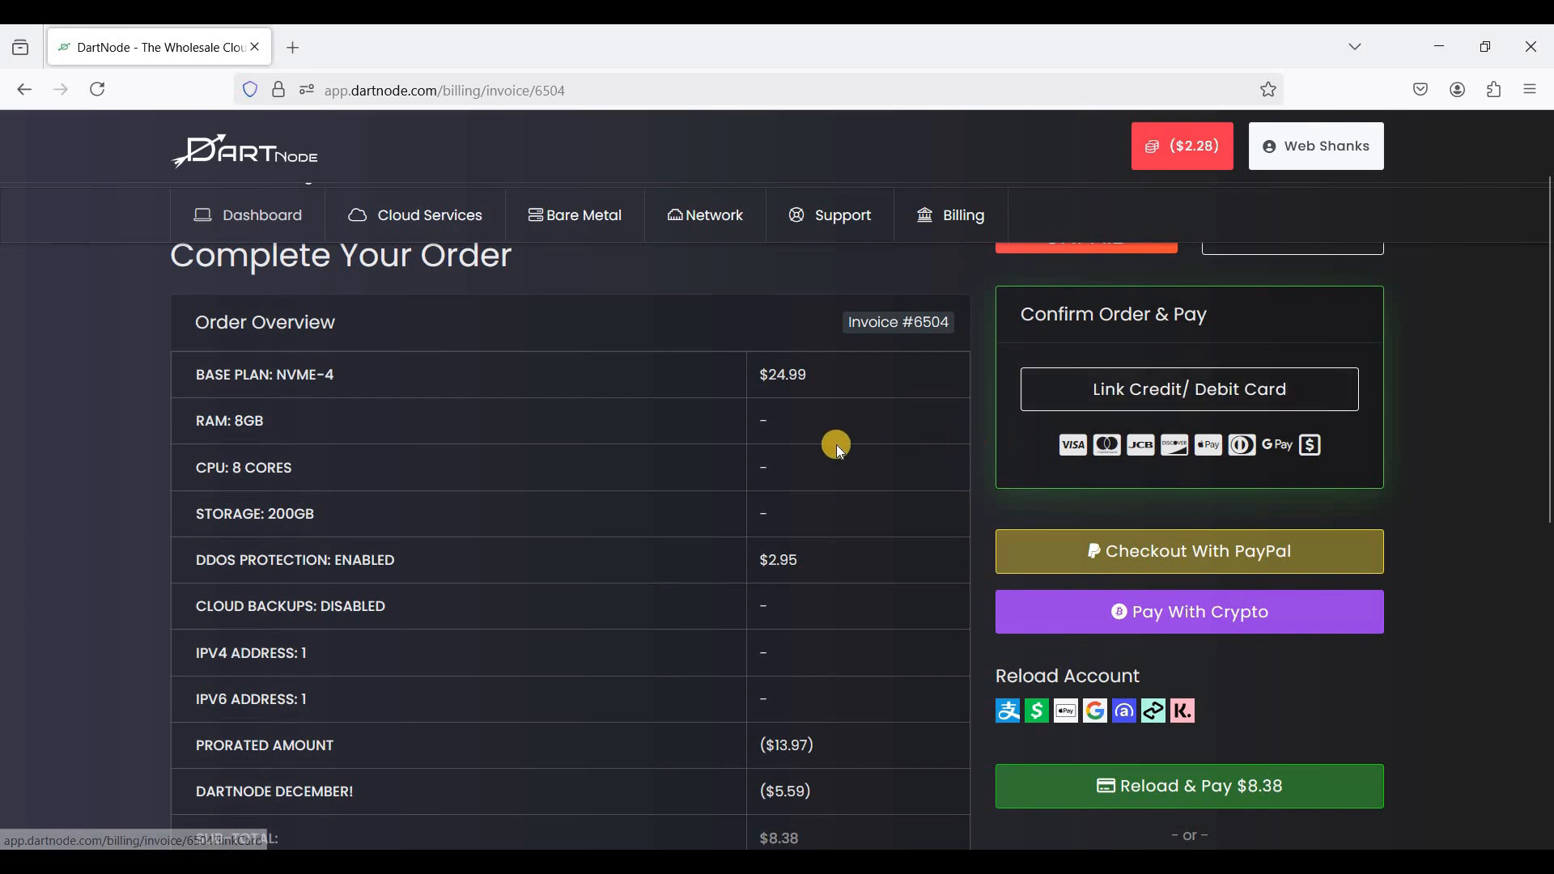
pyautogui.scroll(-3)
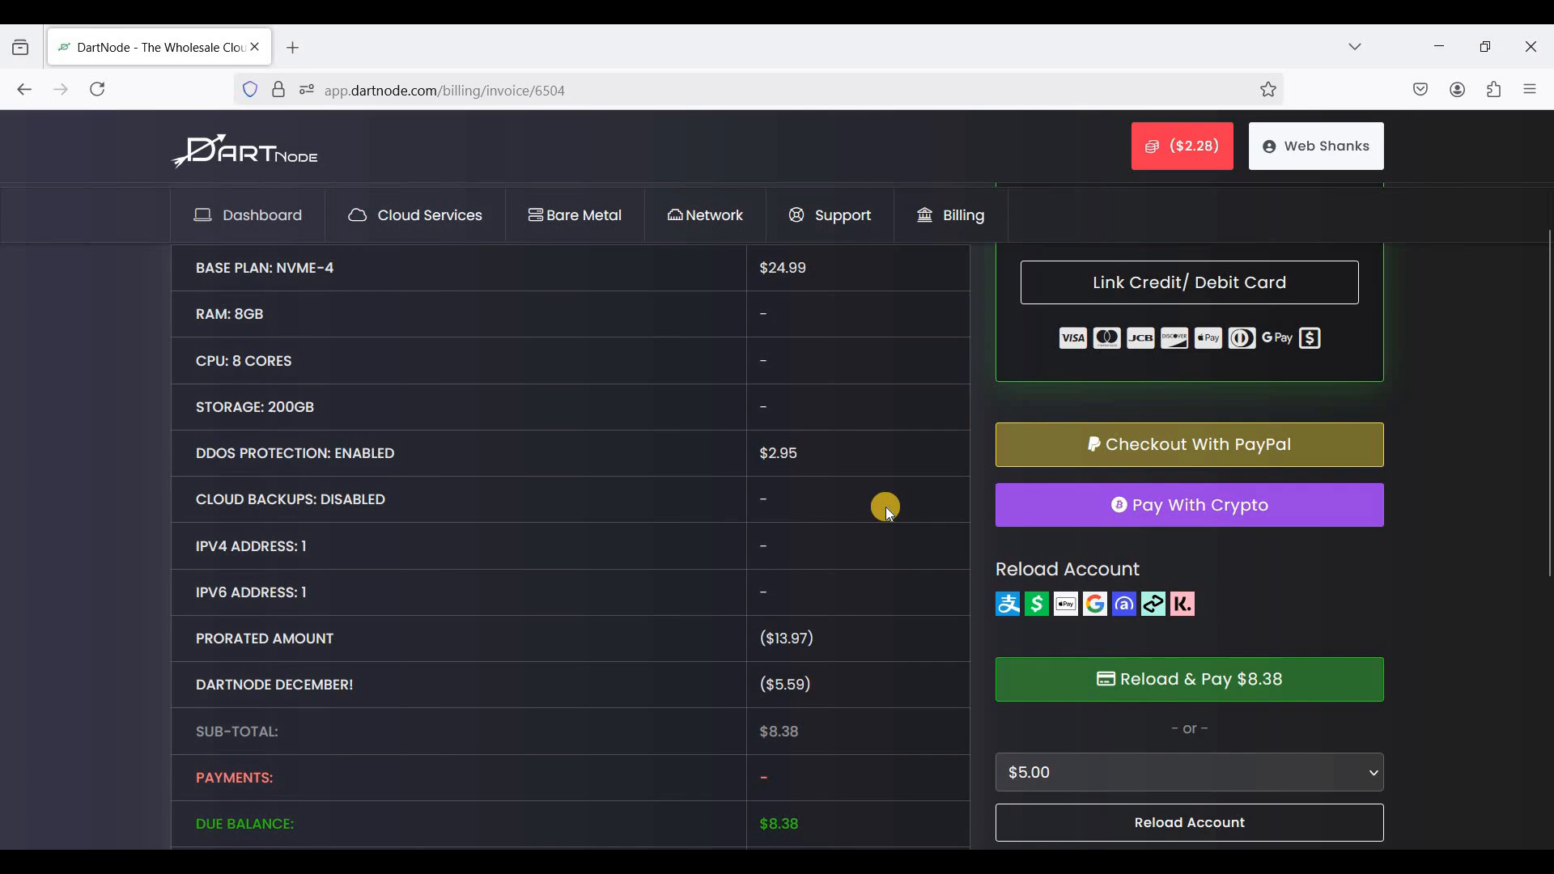
pyautogui.moveTo(1026, 610)
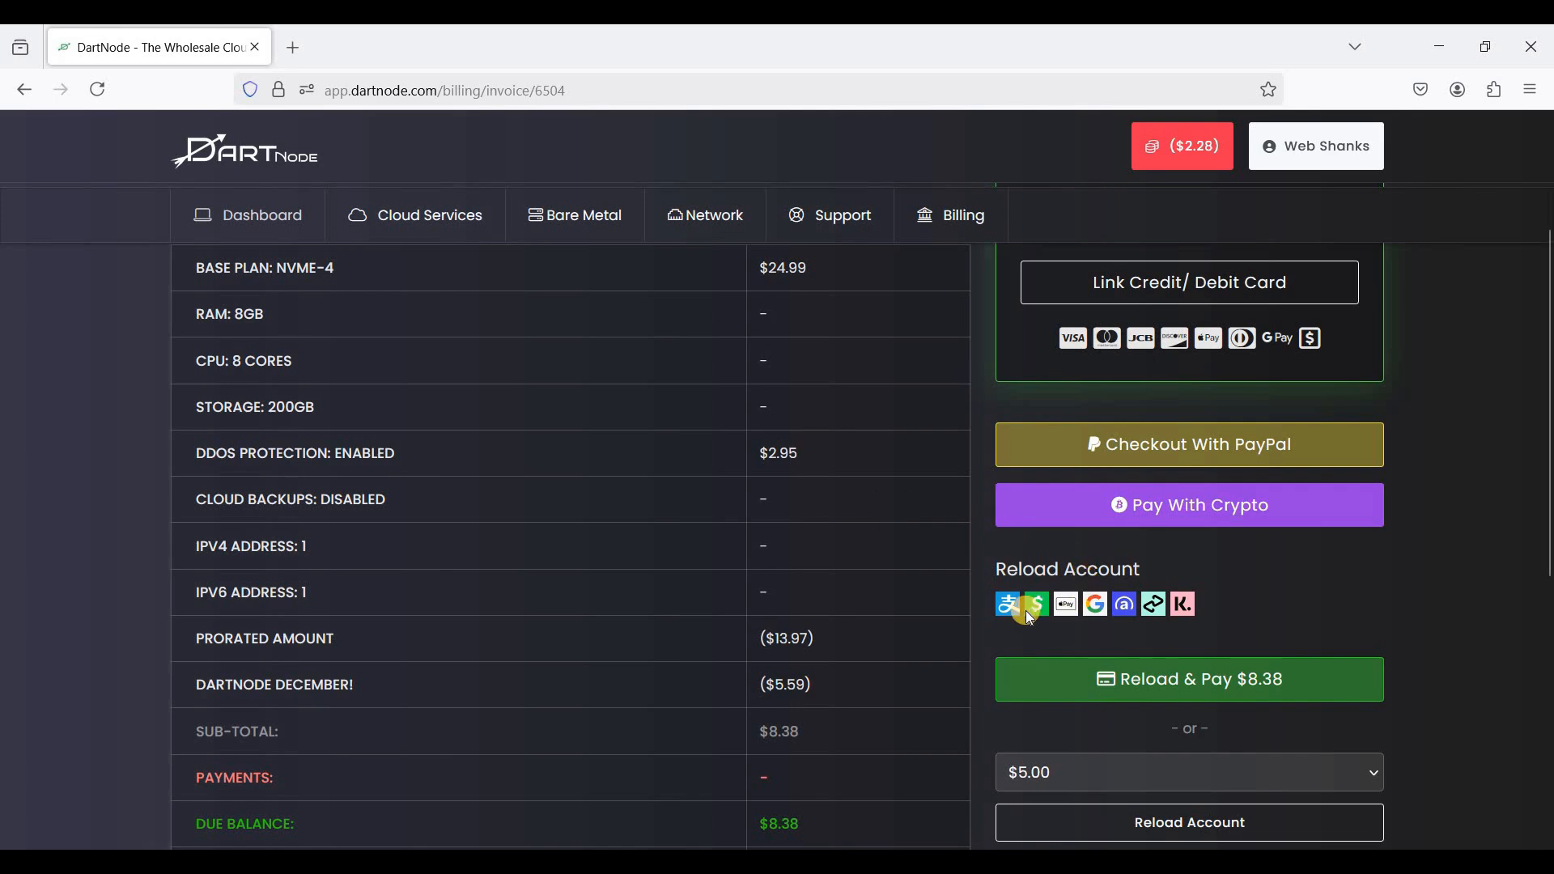
pyautogui.moveTo(1094, 622)
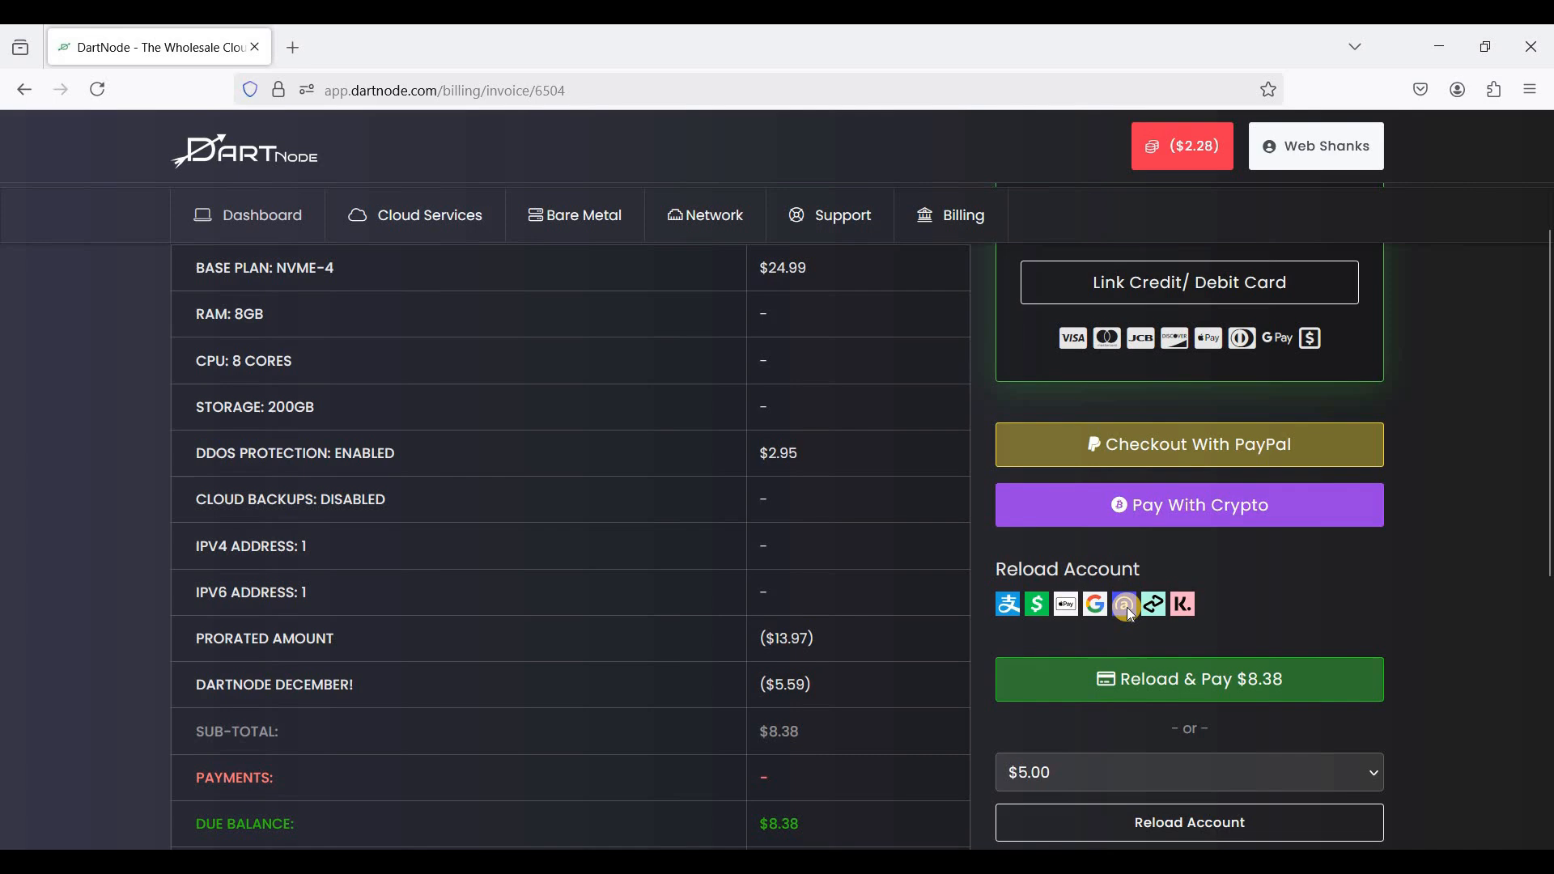
pyautogui.moveTo(709, 573)
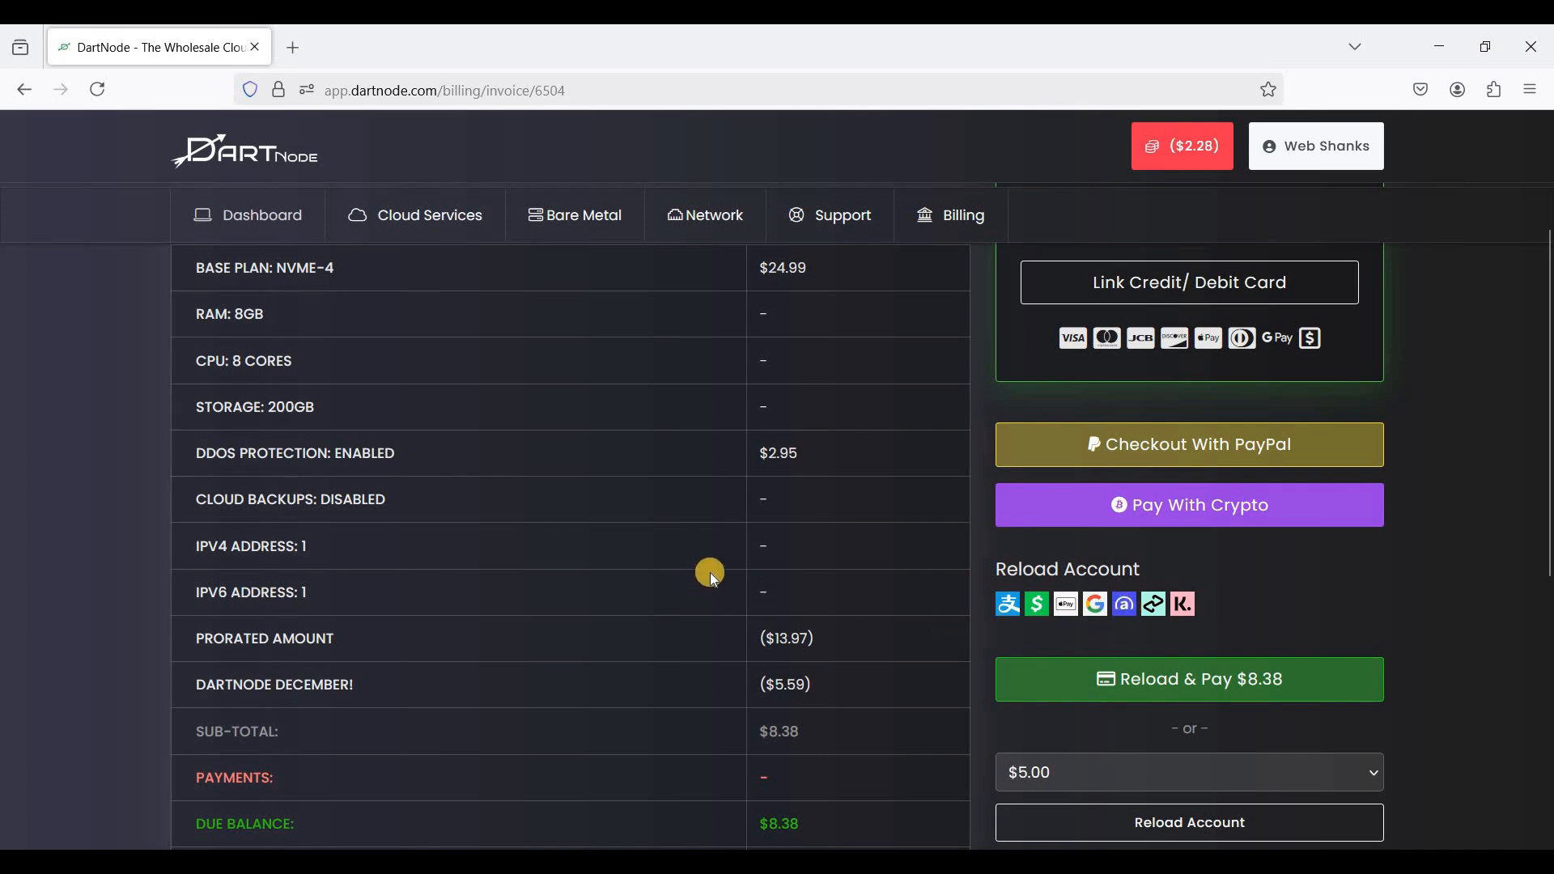
pyautogui.moveTo(1230, 531)
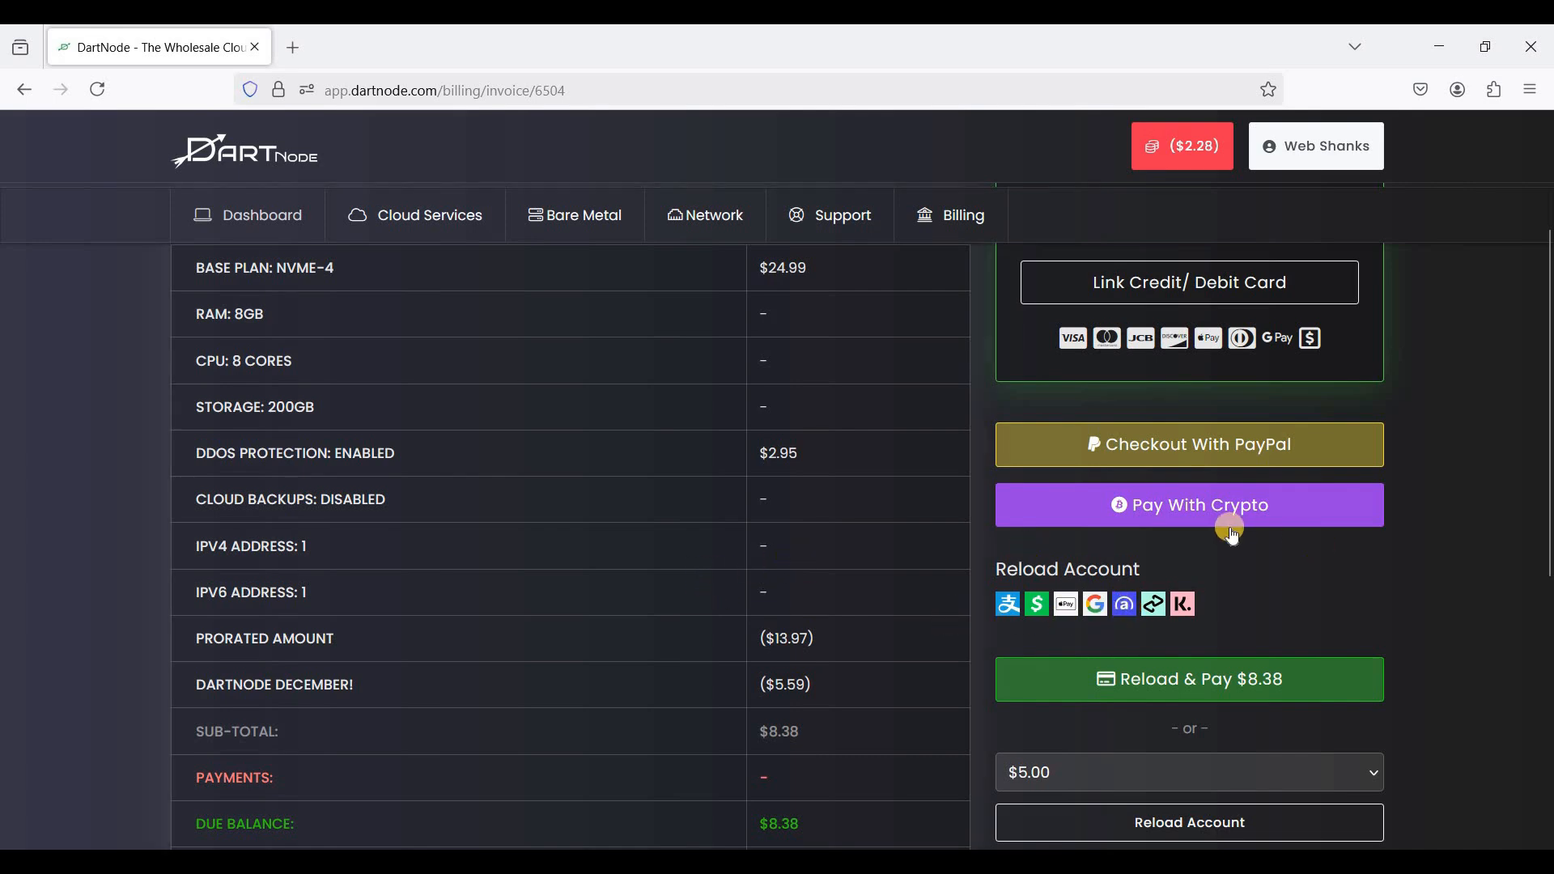
pyautogui.moveTo(1084, 471)
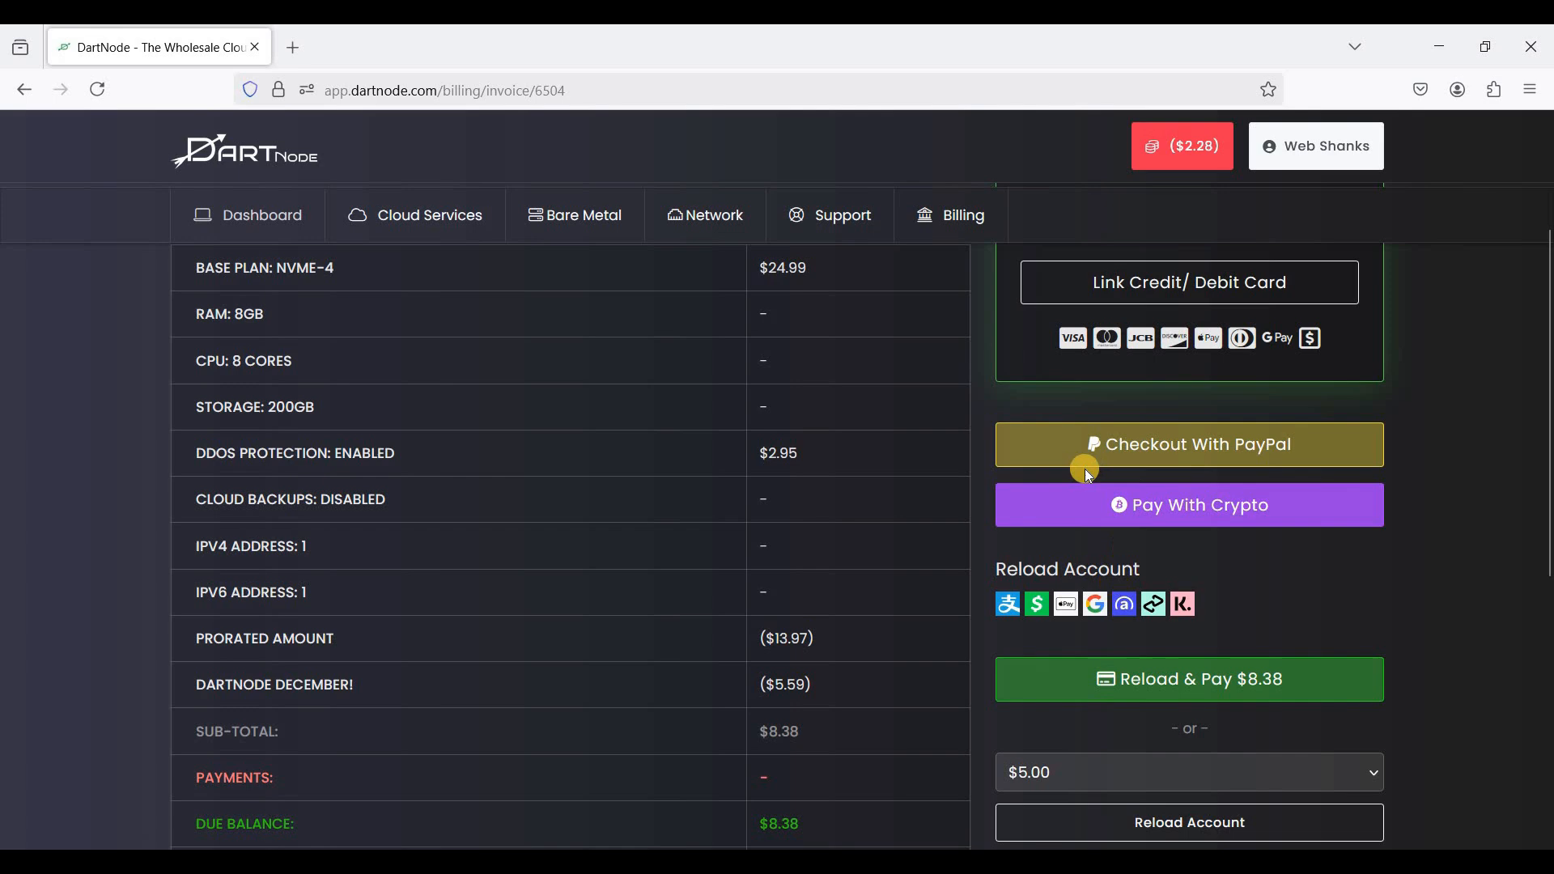
pyautogui.scroll(-3)
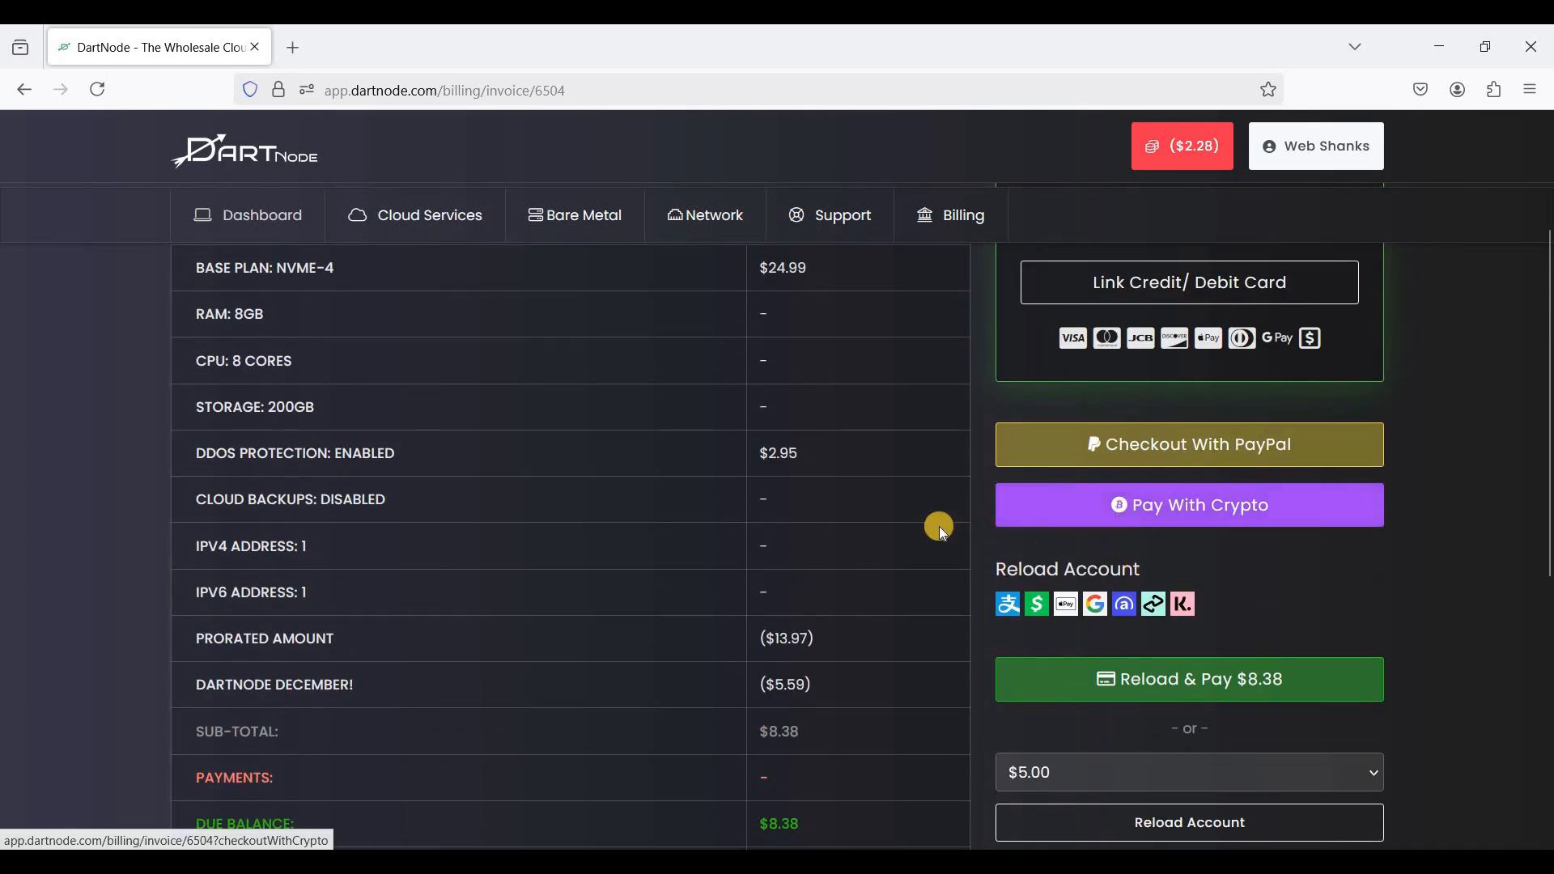
pyautogui.moveTo(819, 513)
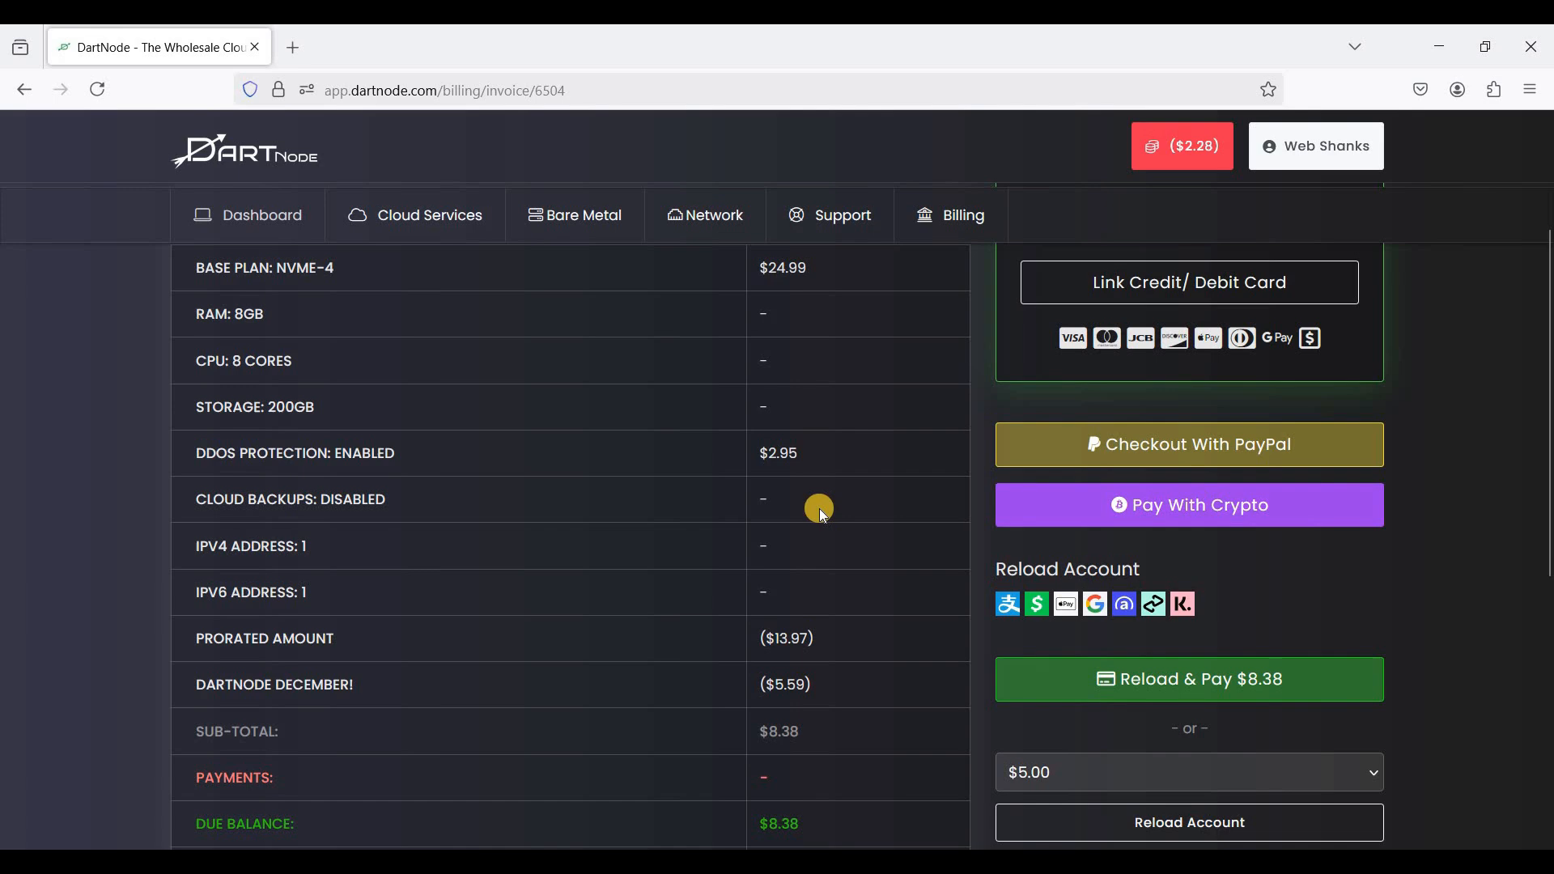
pyautogui.moveTo(270, 300)
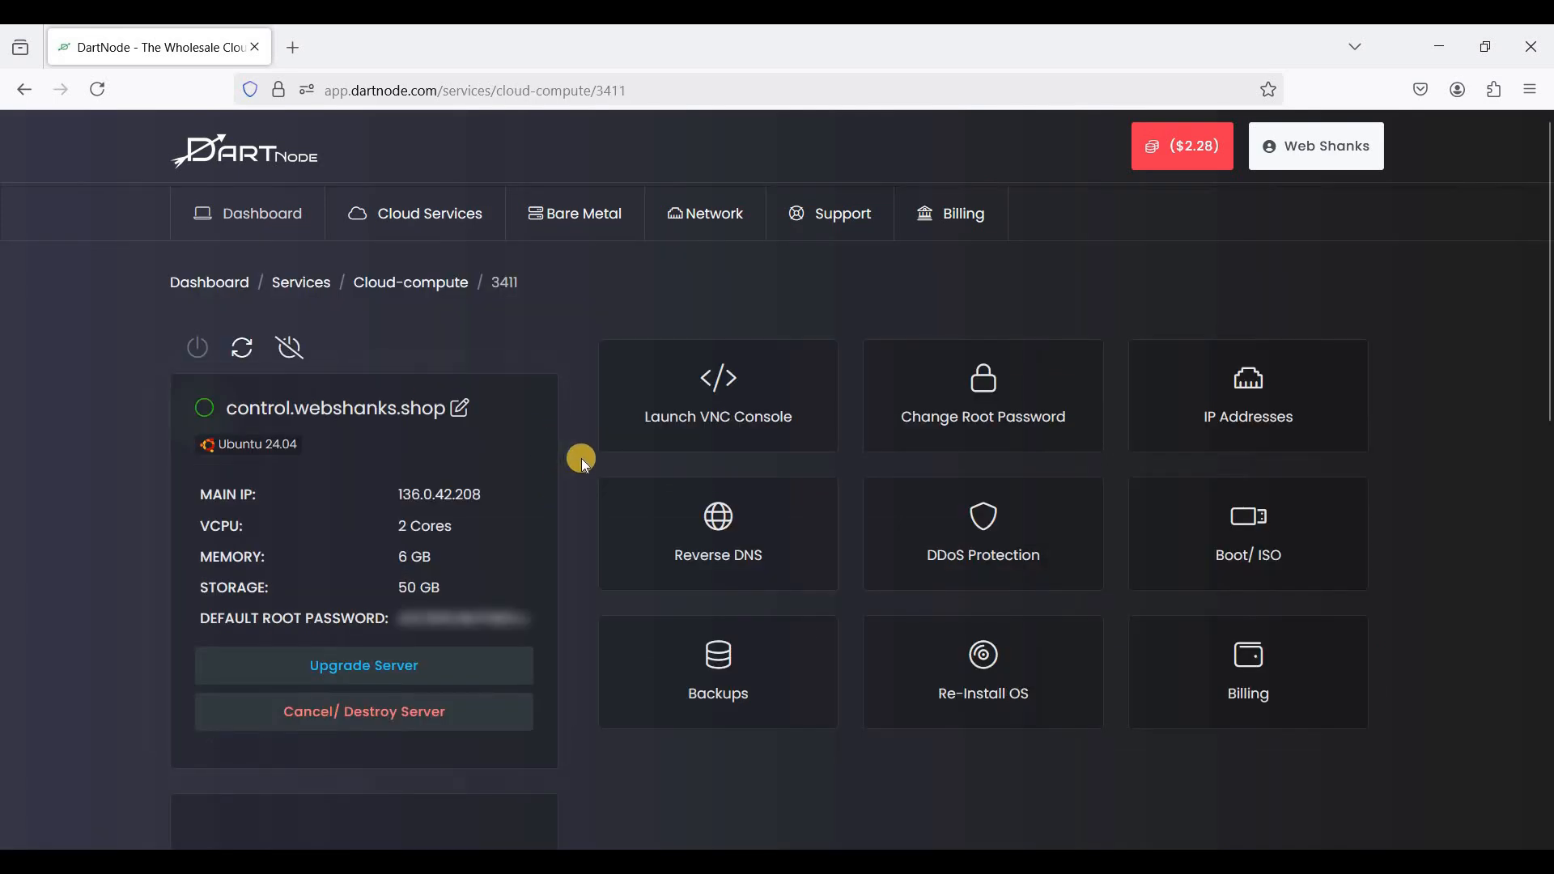
pyautogui.moveTo(774, 472)
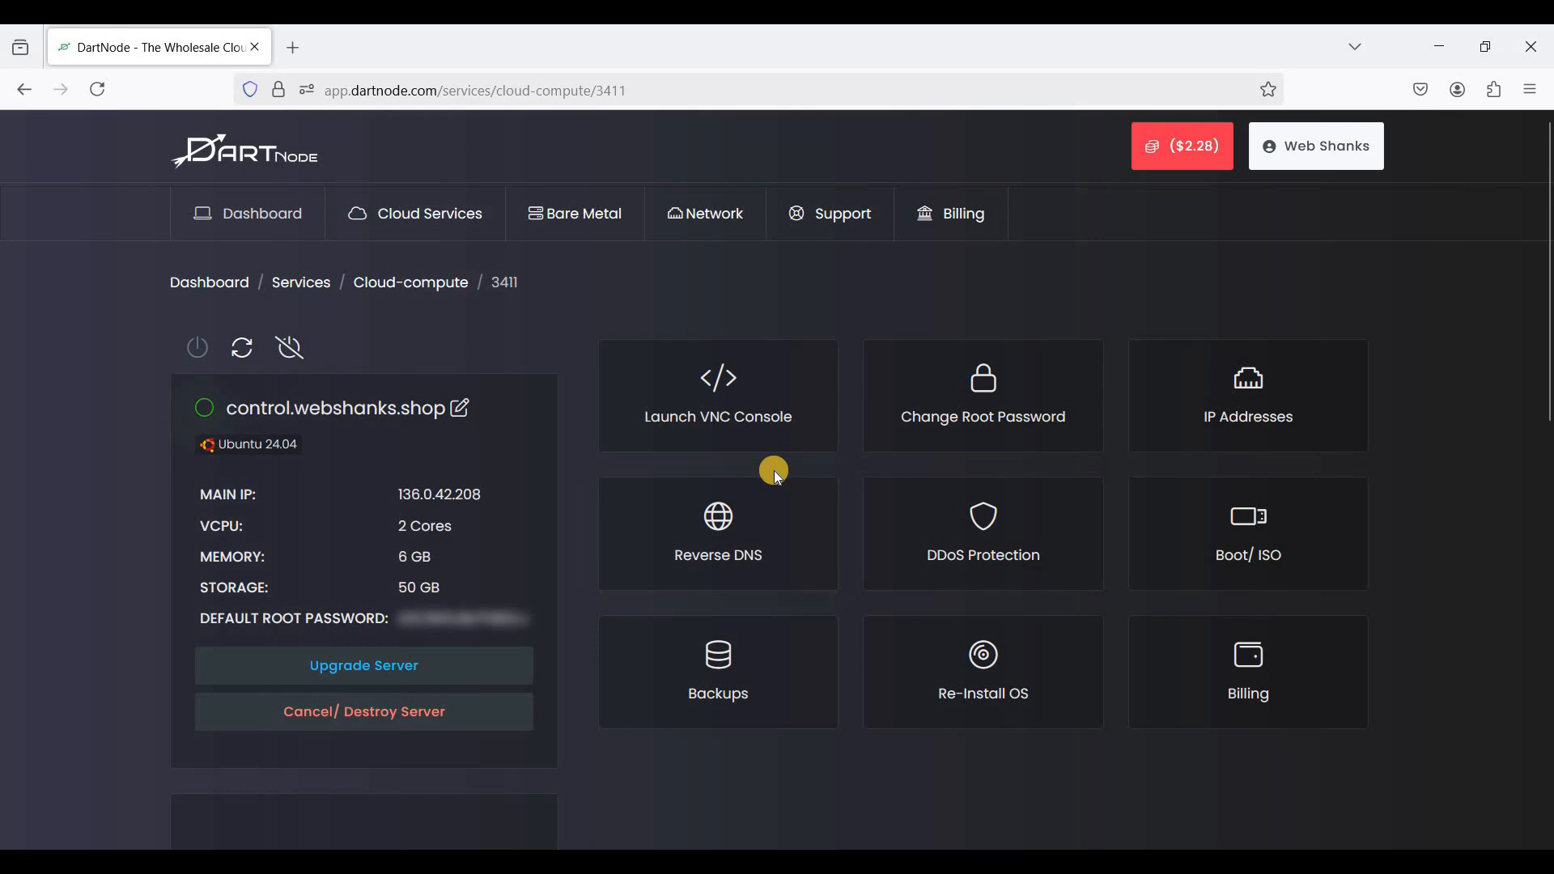
pyautogui.moveTo(961, 615)
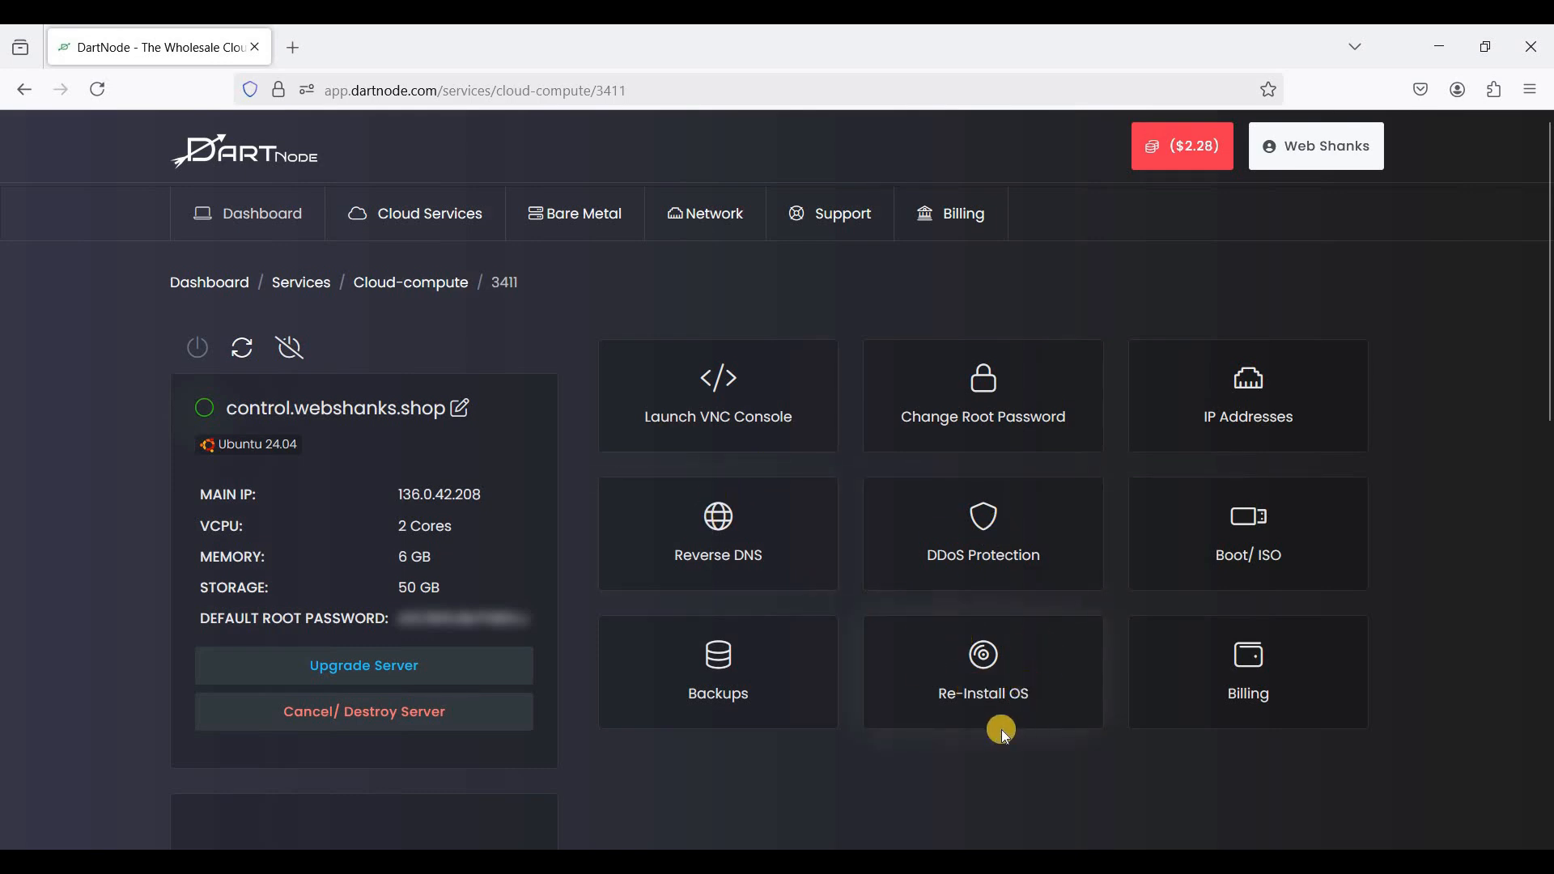
pyautogui.moveTo(1123, 651)
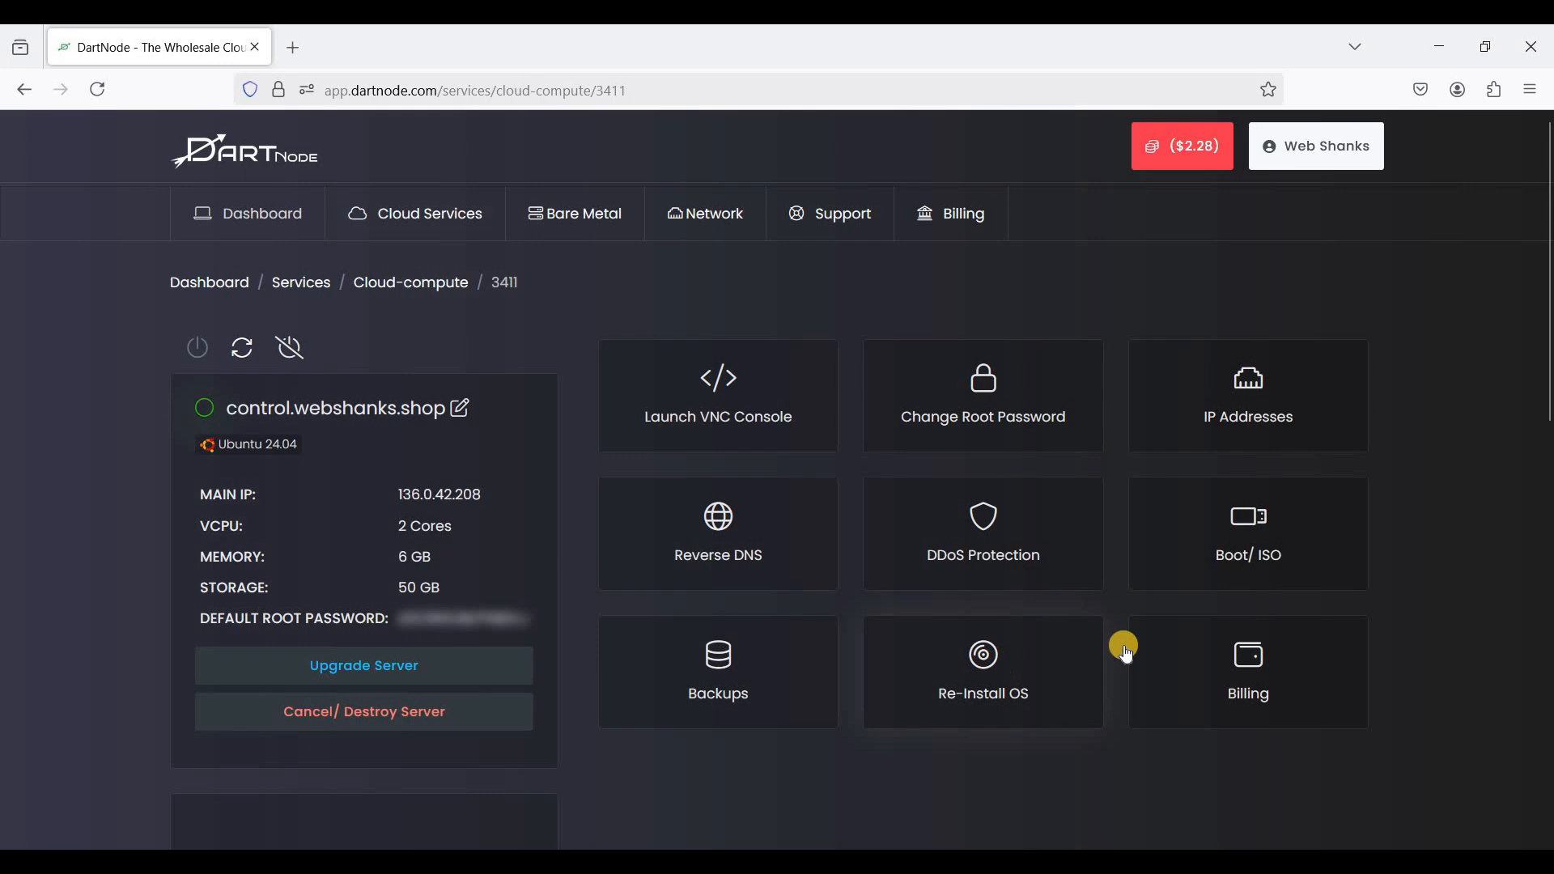
pyautogui.moveTo(1224, 579)
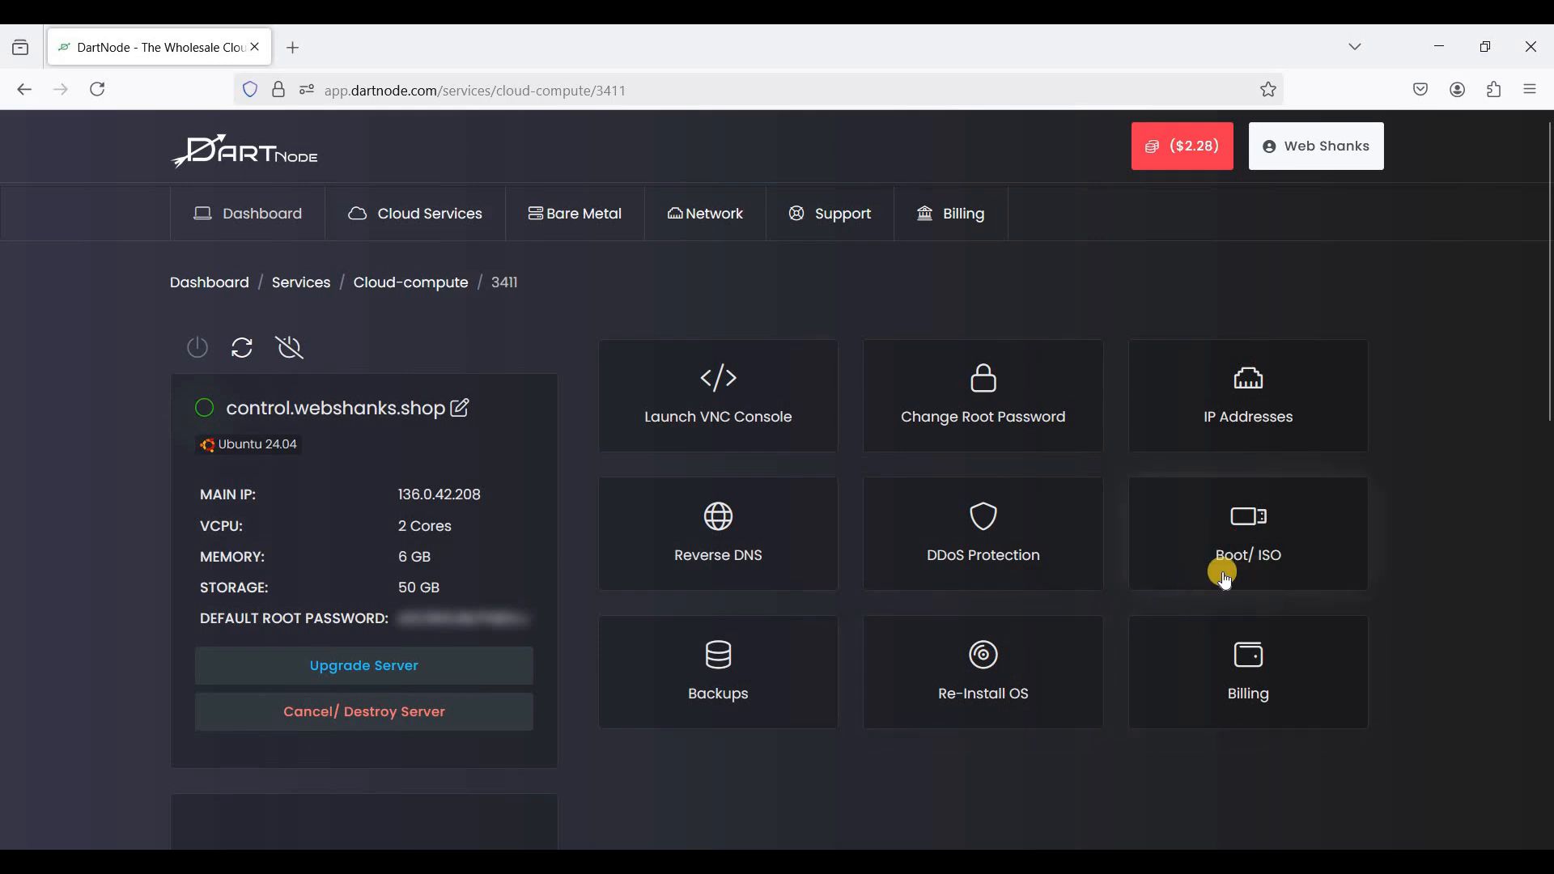
pyautogui.moveTo(911, 566)
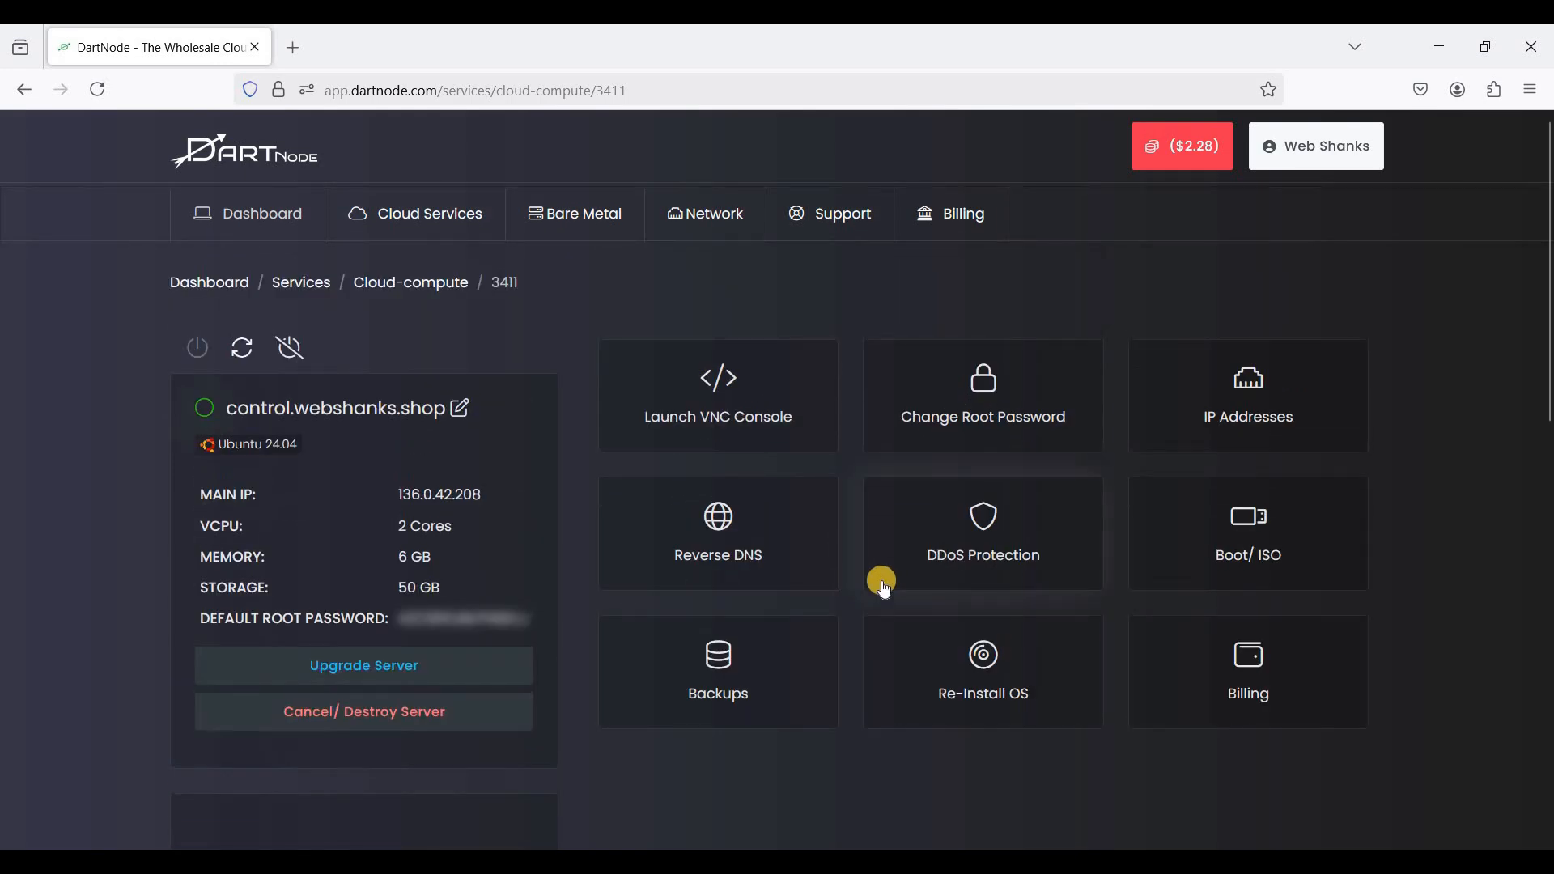
pyautogui.moveTo(650, 500)
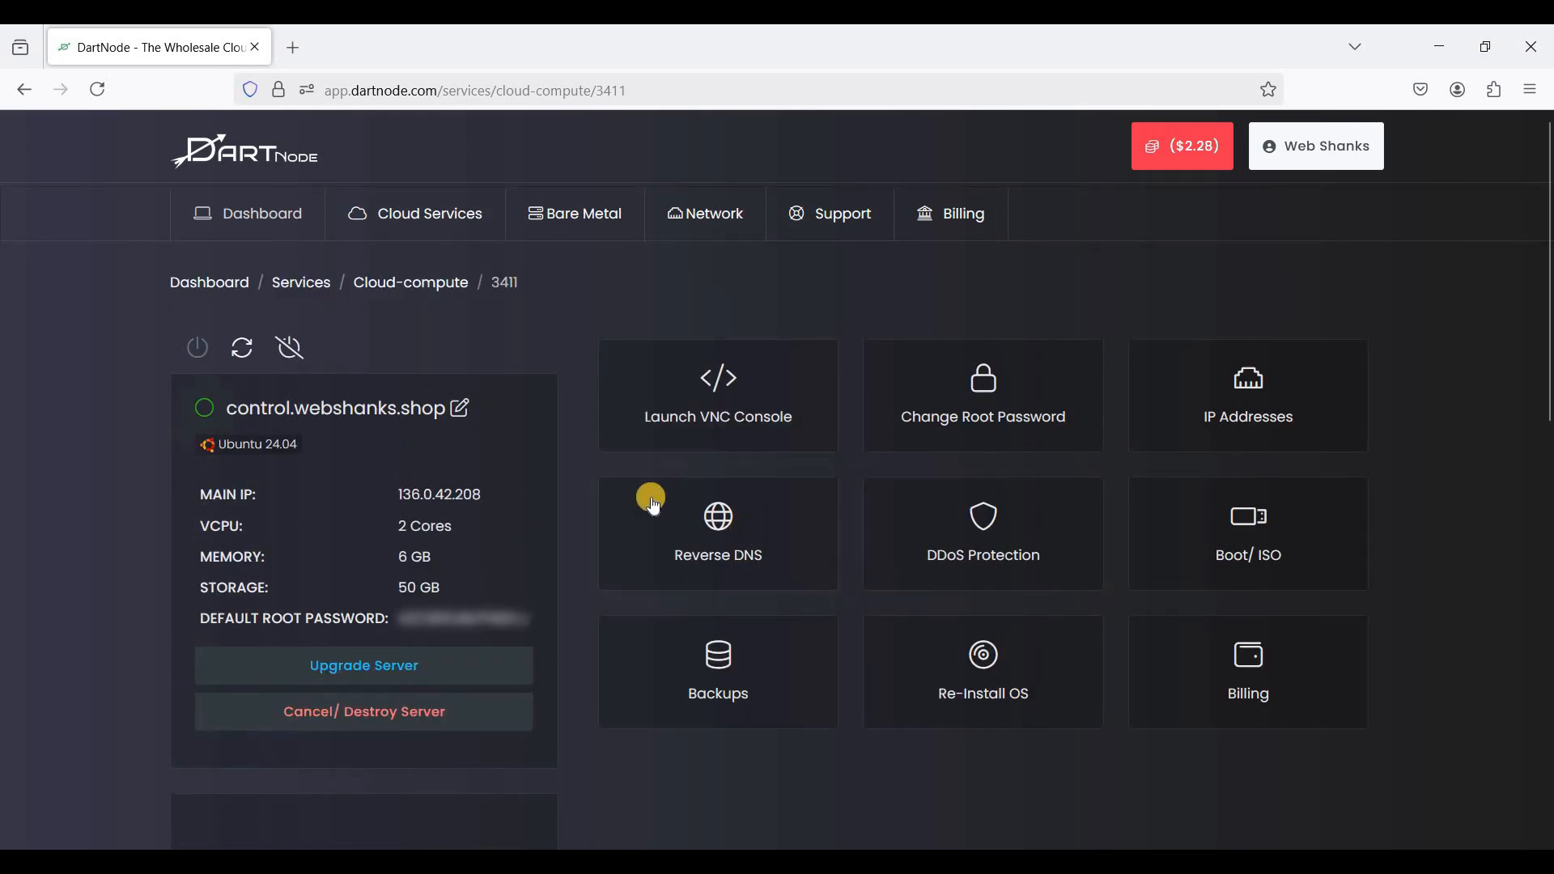
pyautogui.moveTo(552, 495)
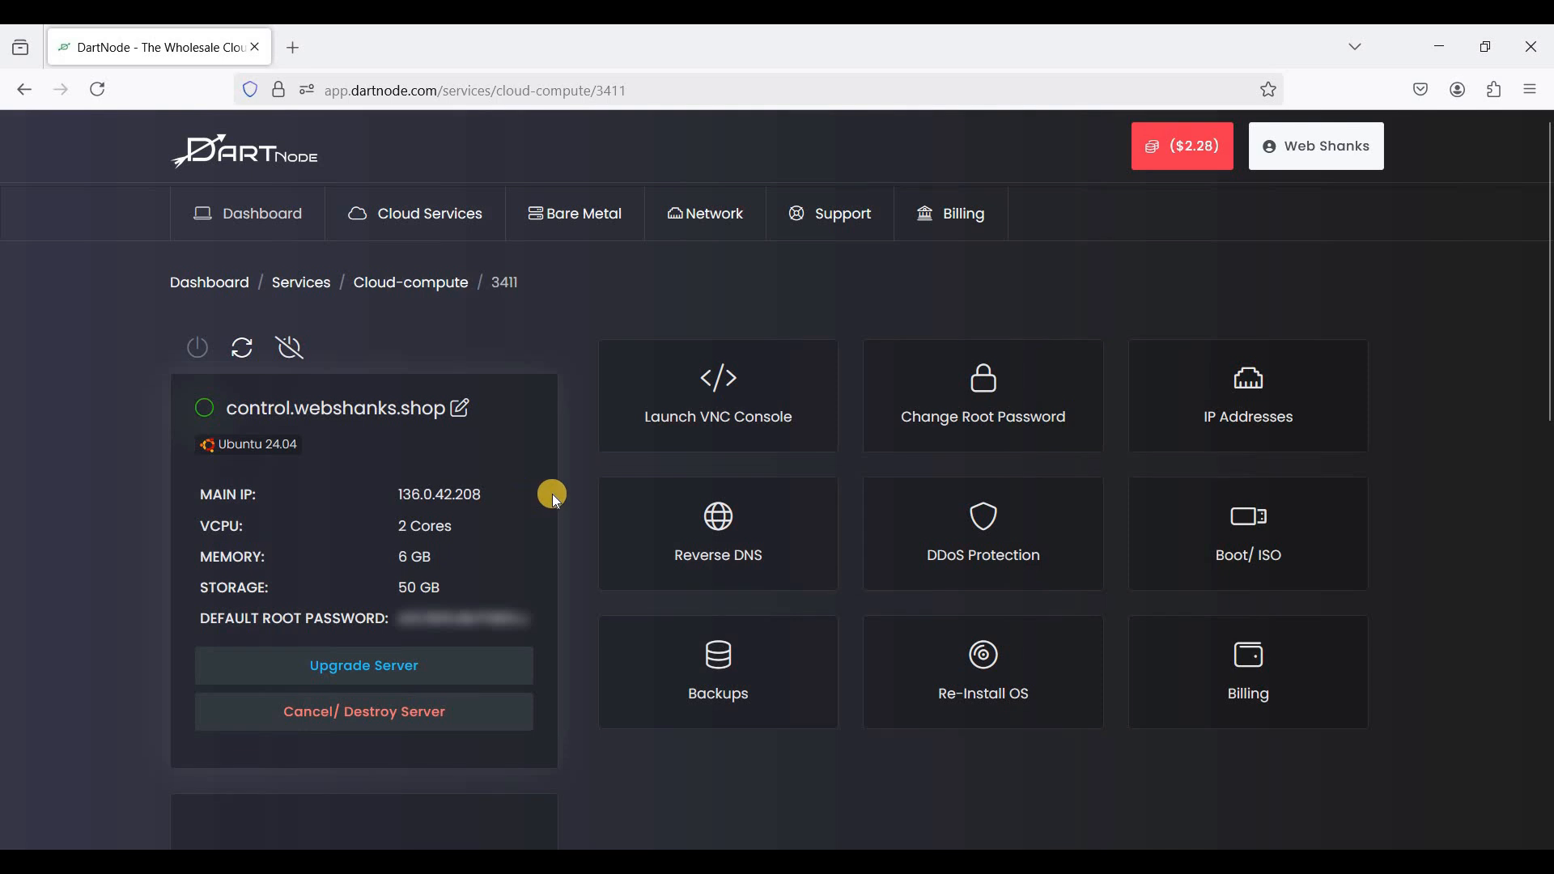
pyautogui.moveTo(560, 515)
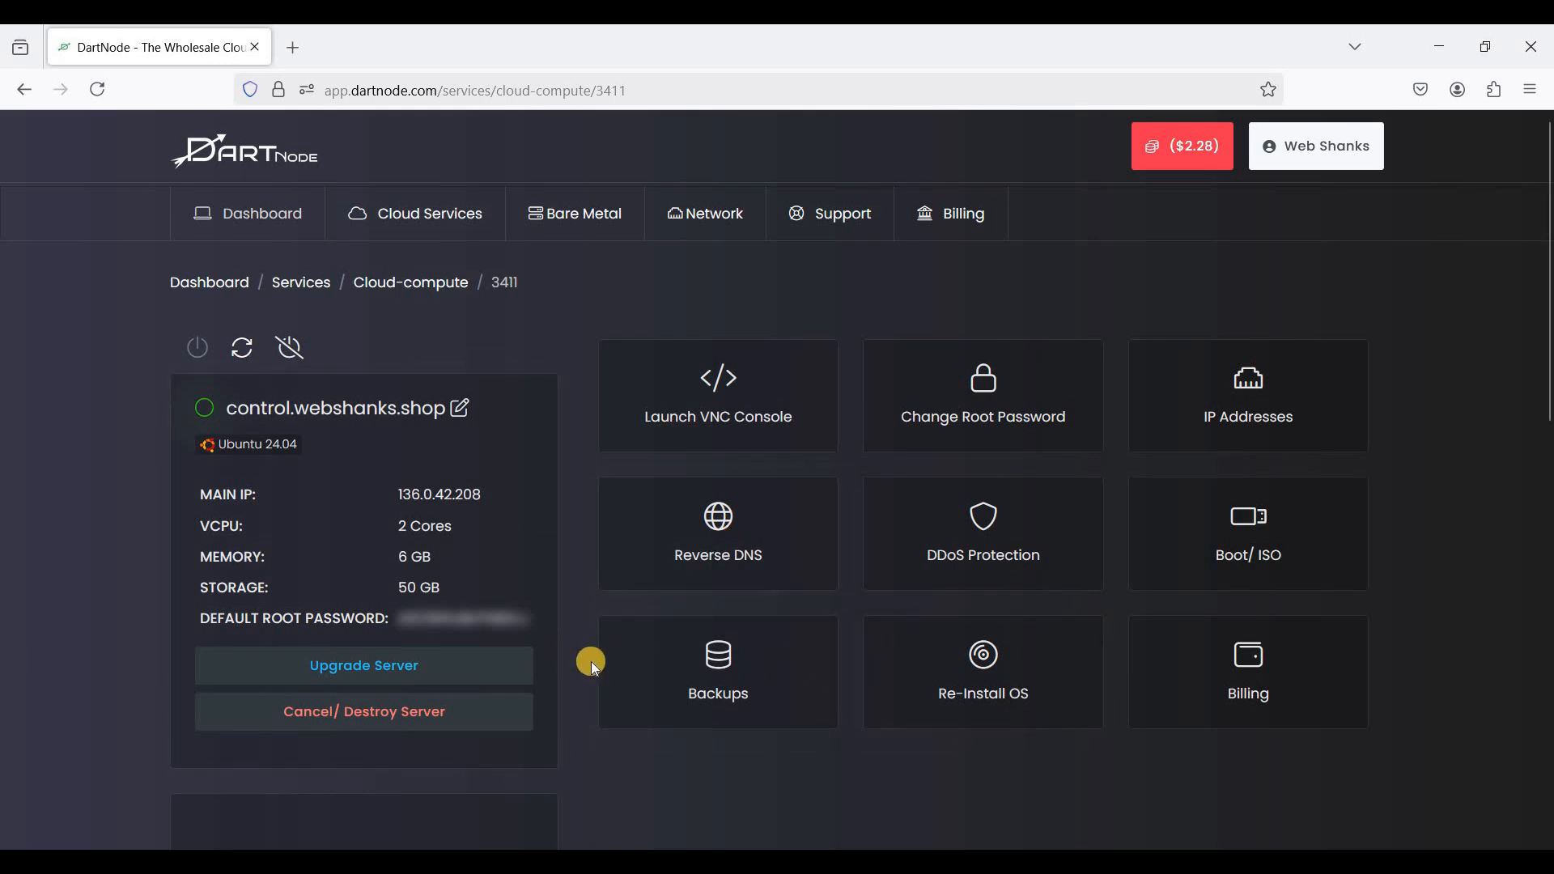
pyautogui.moveTo(747, 756)
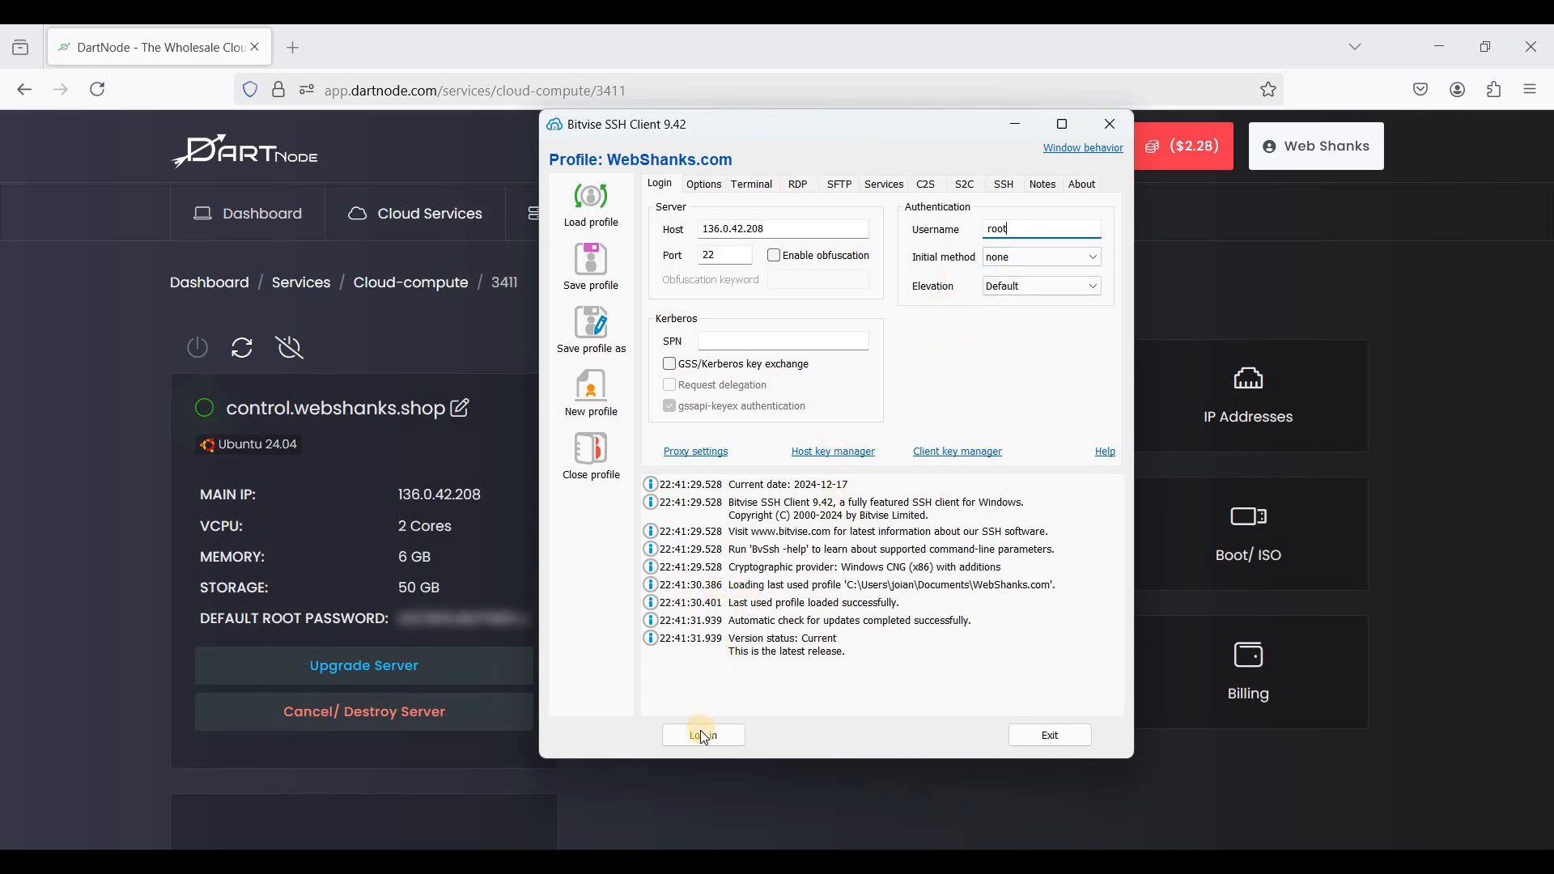
# - Log in to 136.0.42.208 on port 22 as root and authenticate with the root password
pyautogui.click(702, 734)
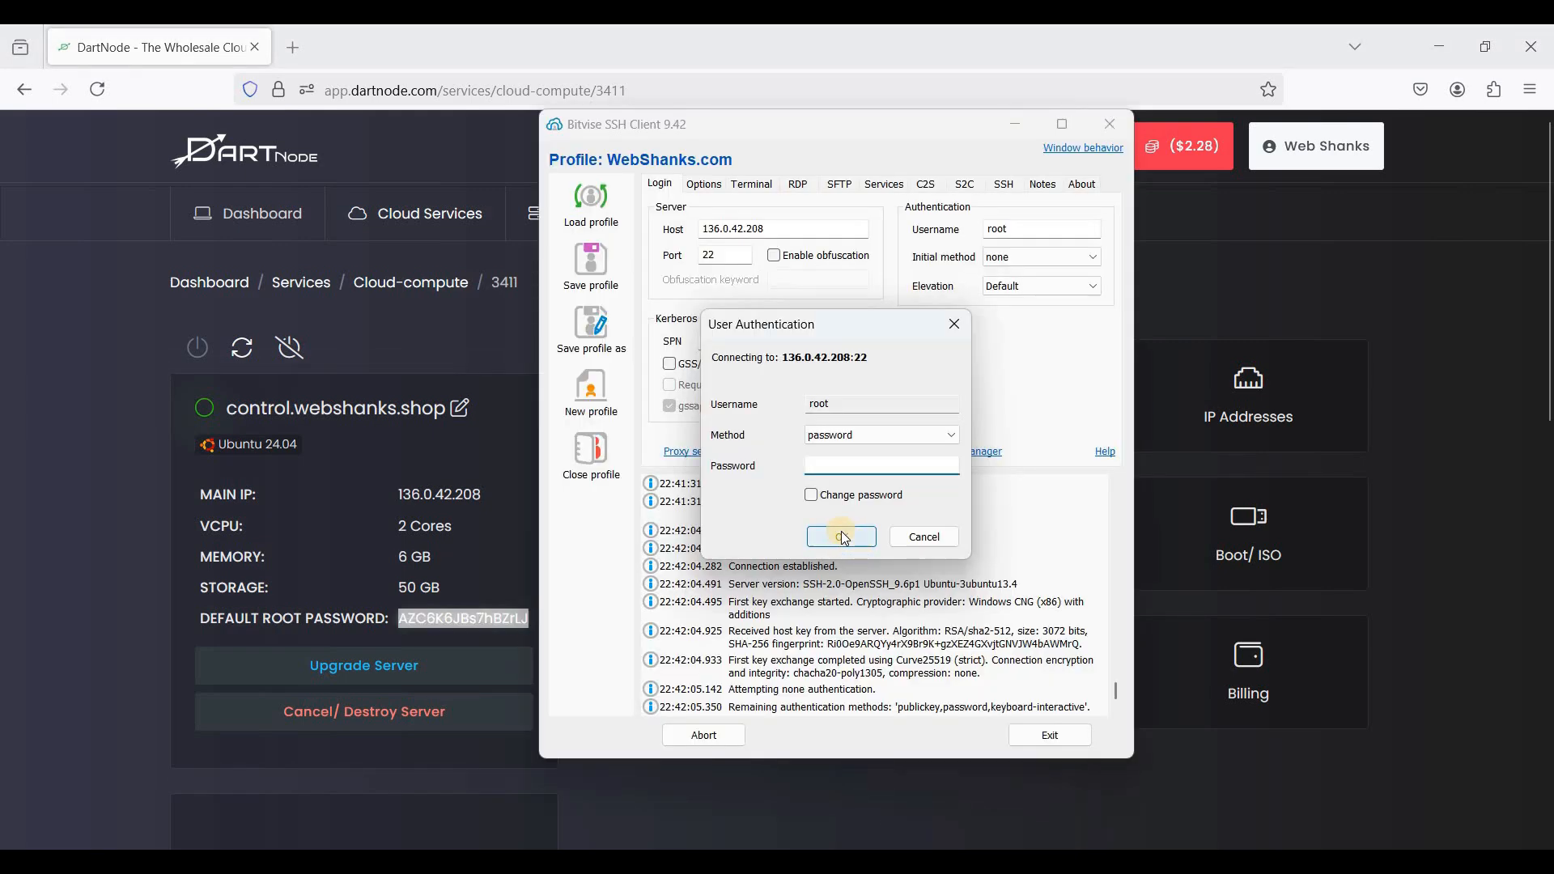
pyautogui.click(840, 536)
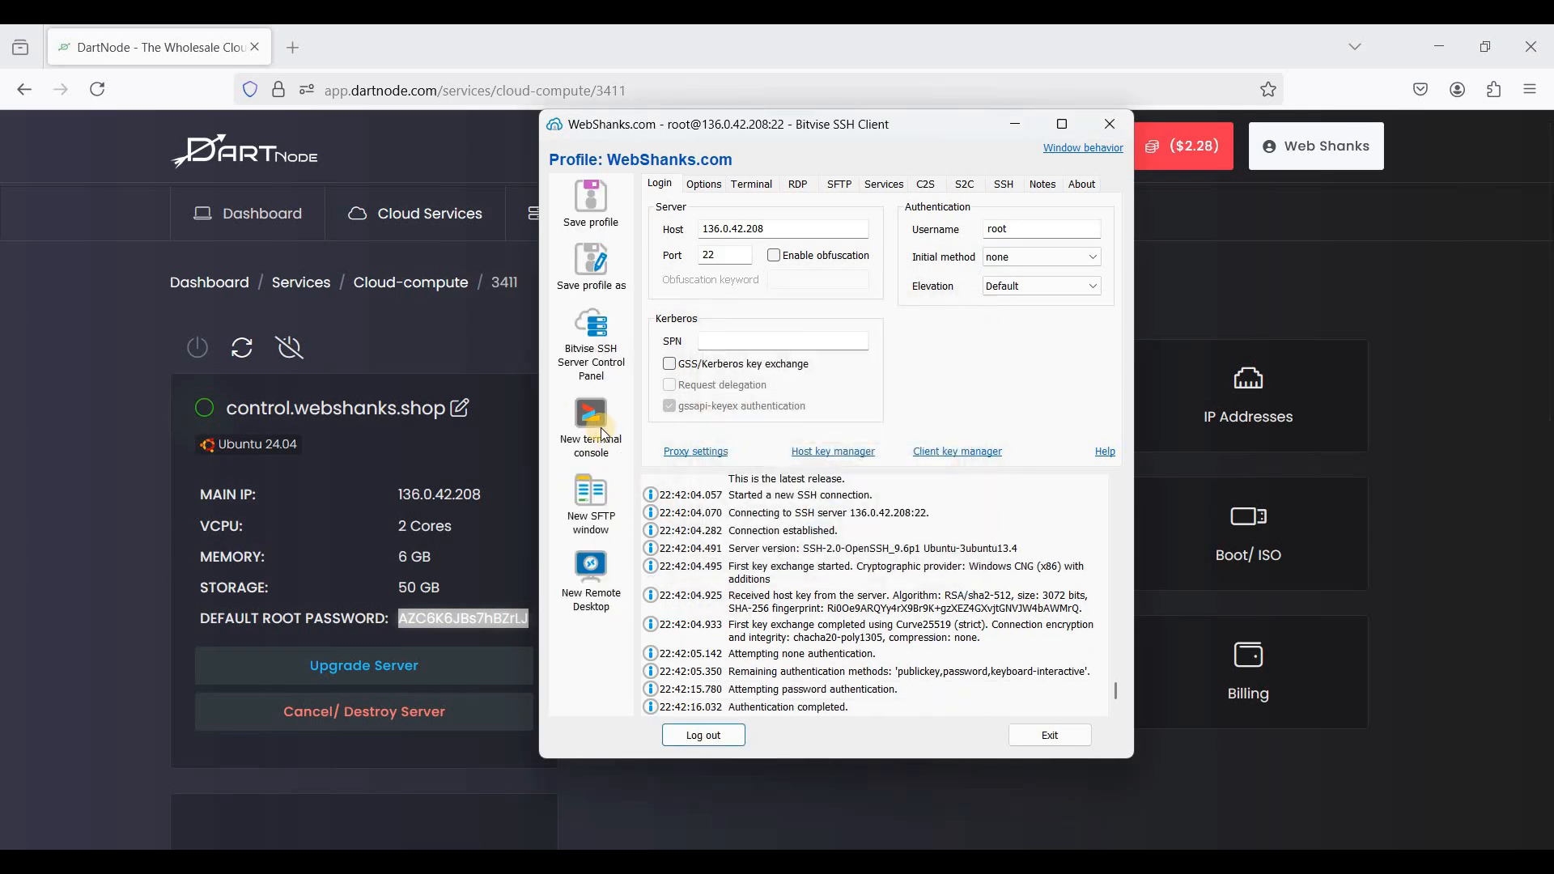
# - Start a new terminal console giving a root shell prompt on the server
pyautogui.click(590, 426)
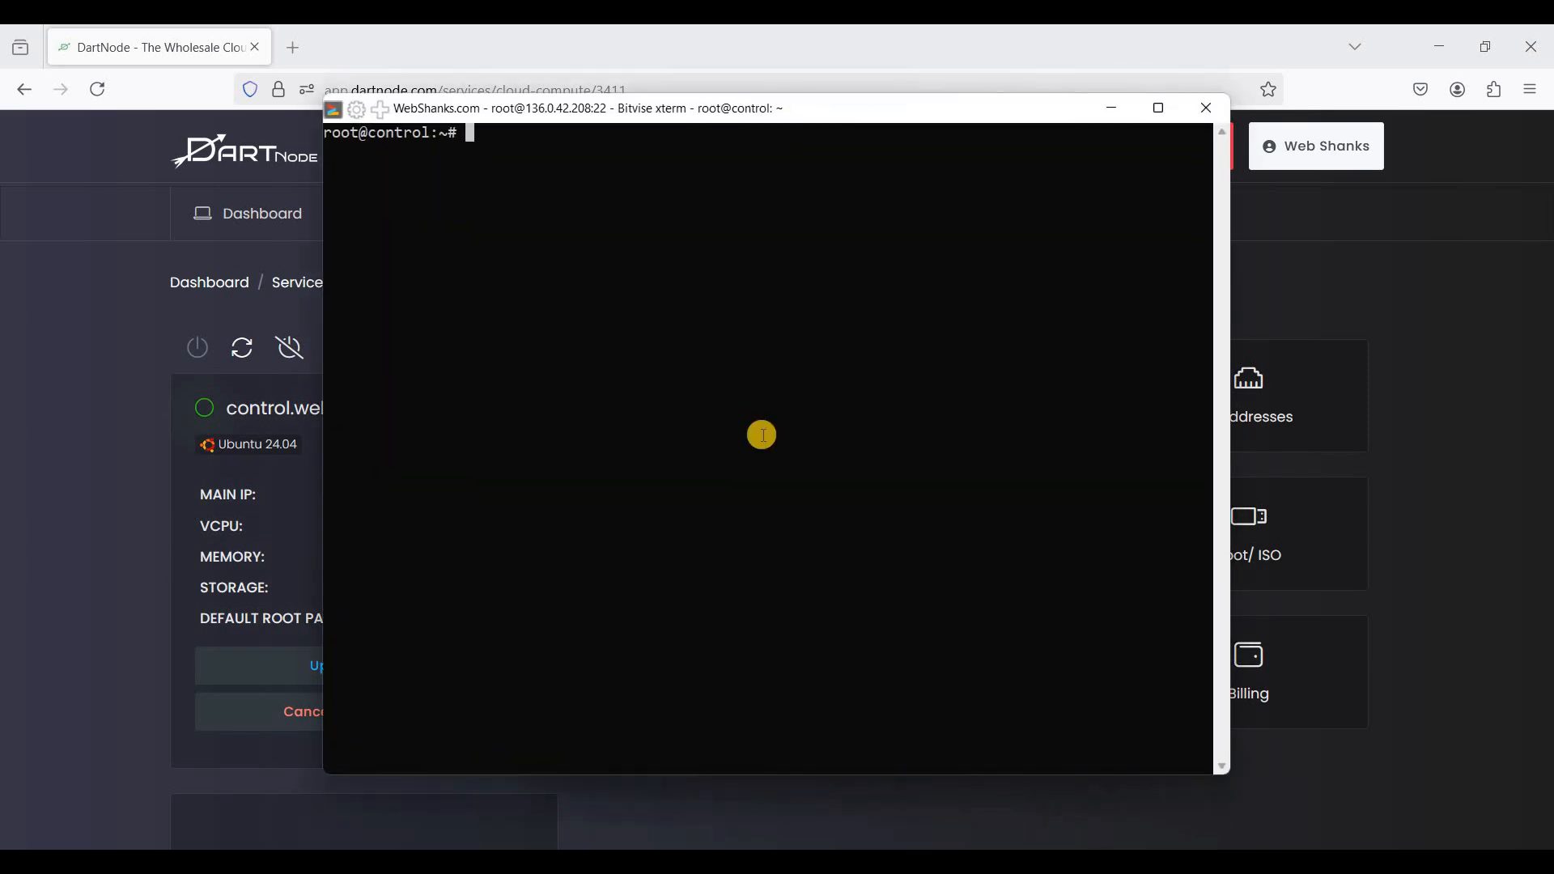
pyautogui.moveTo(655, 381)
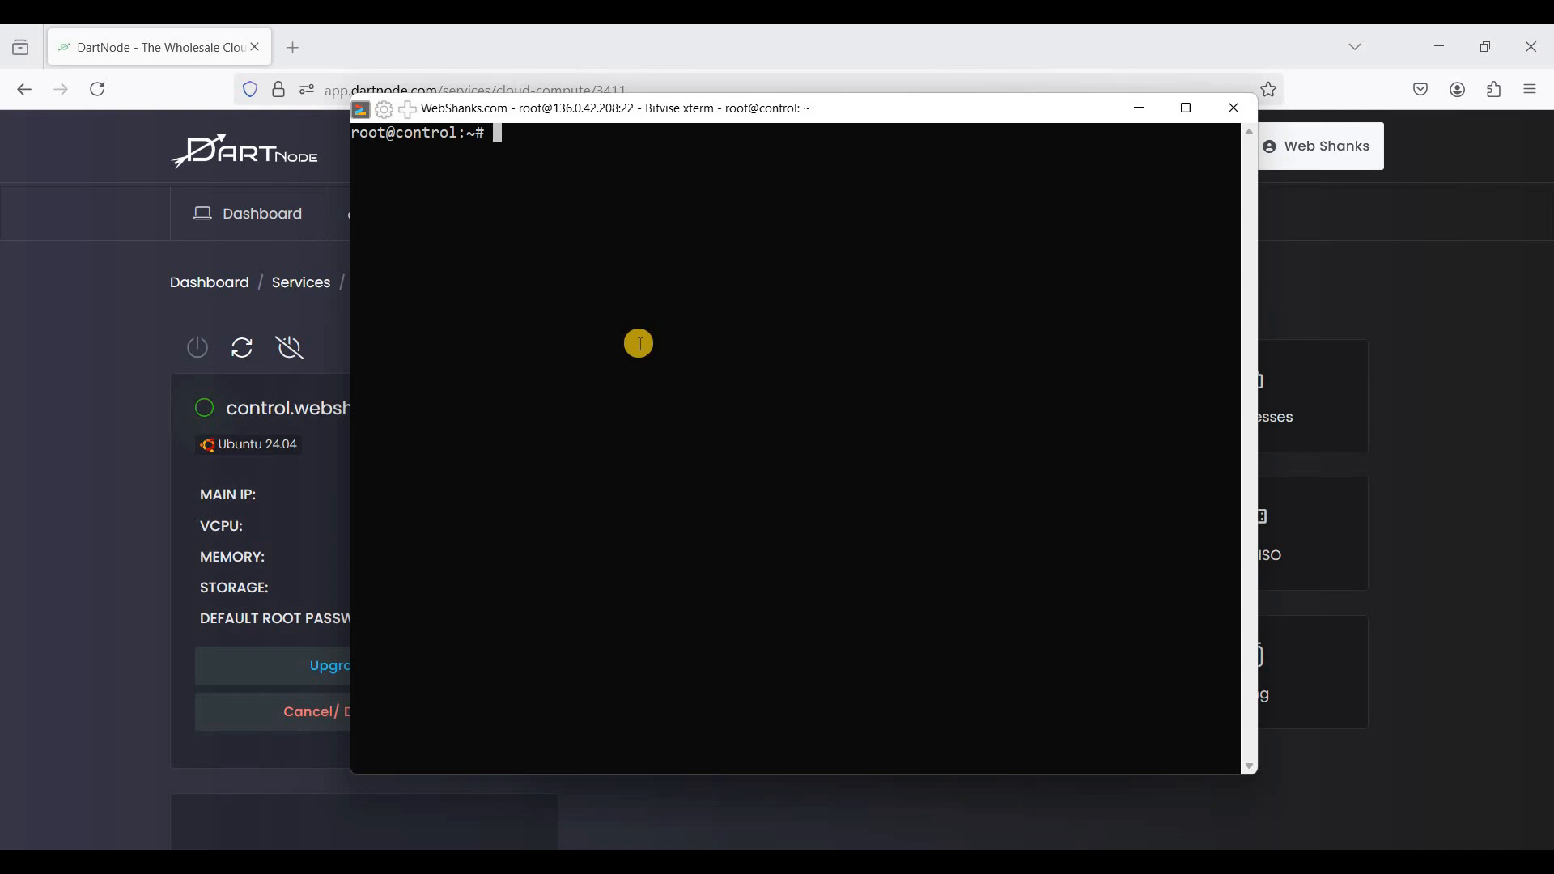
pyautogui.moveTo(626, 348)
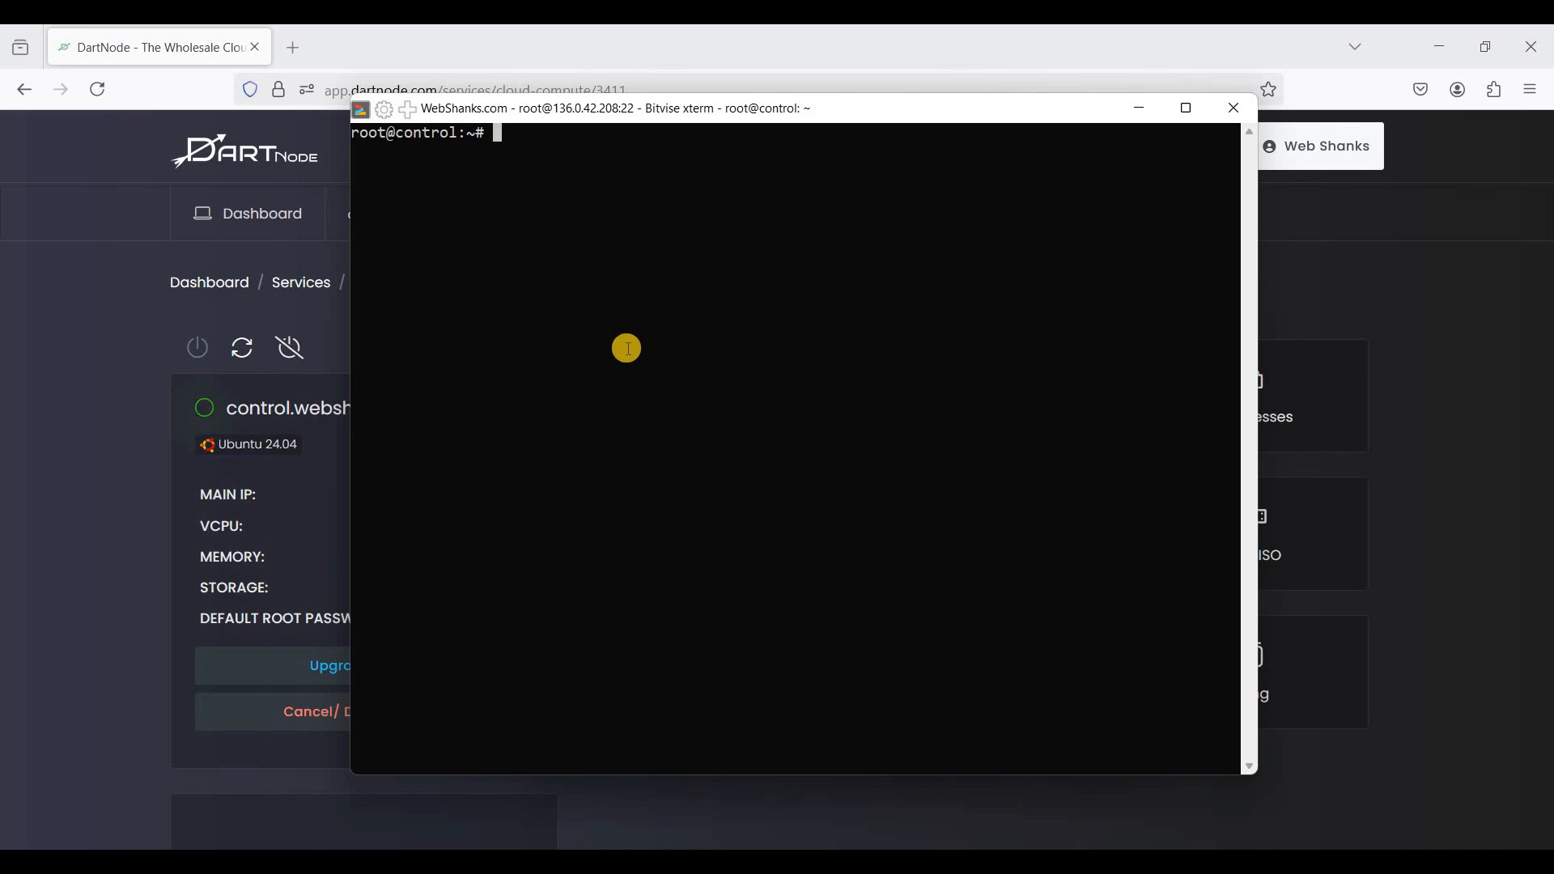